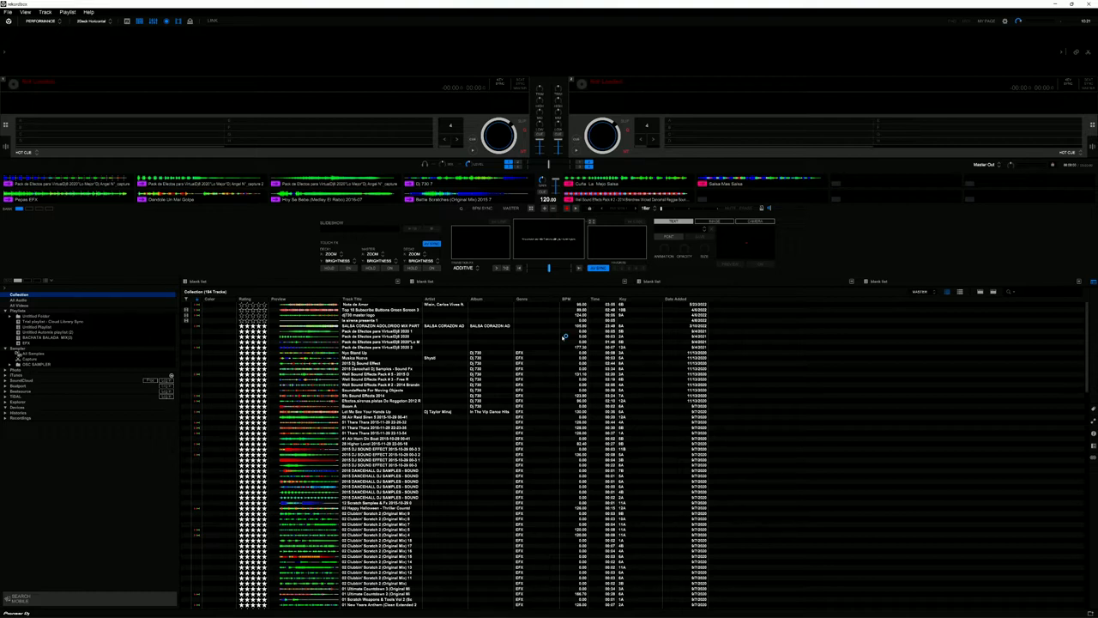
pyautogui.moveTo(563, 337)
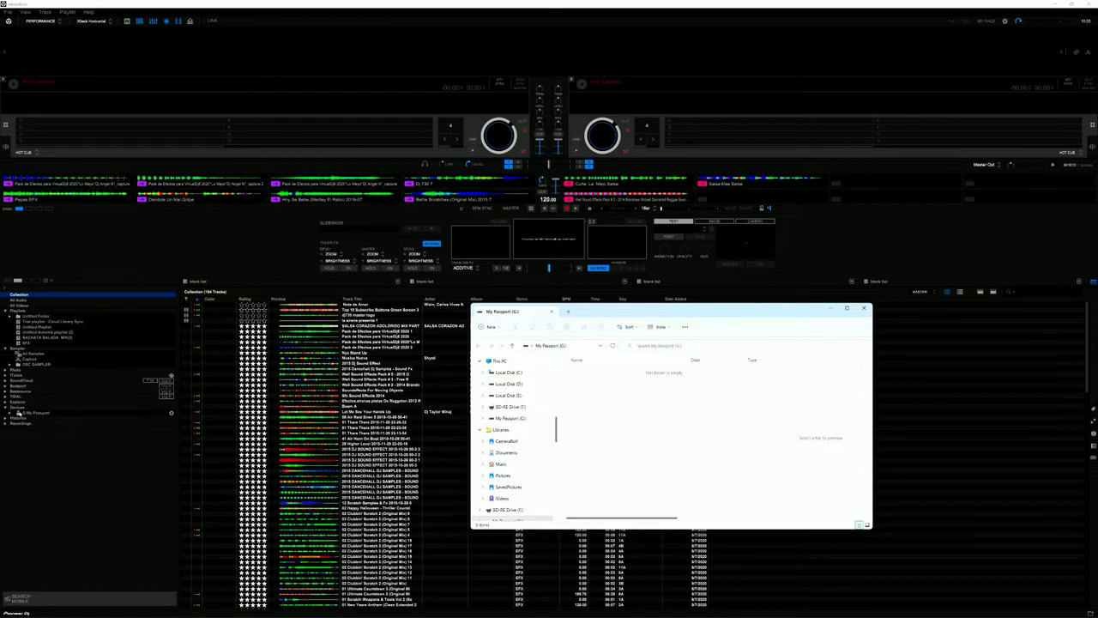
pyautogui.moveTo(163, 306)
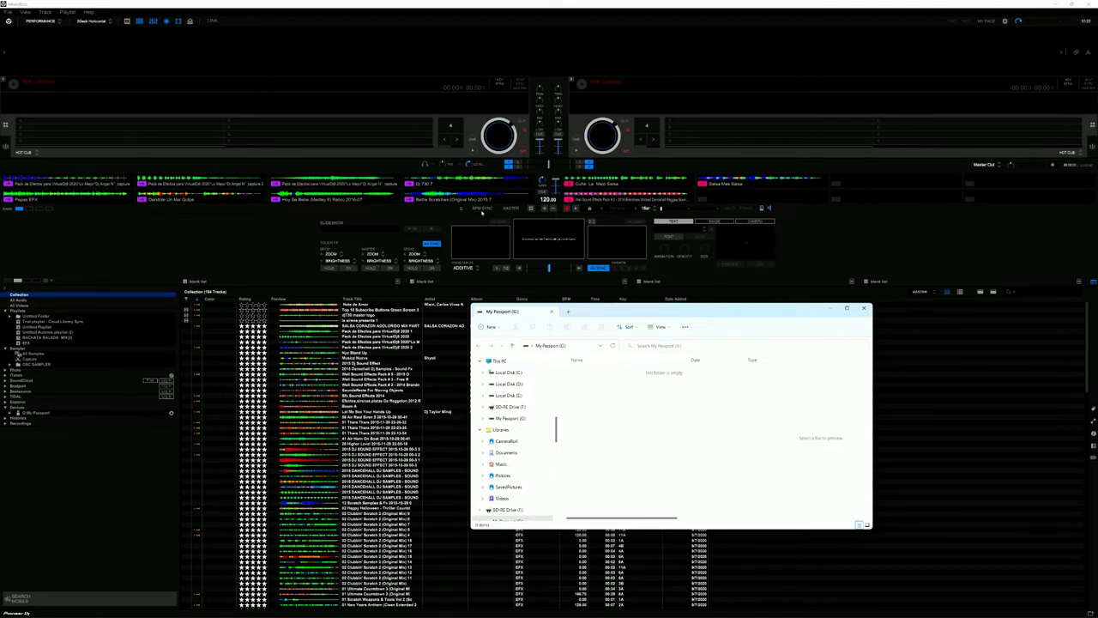
pyautogui.moveTo(548, 391)
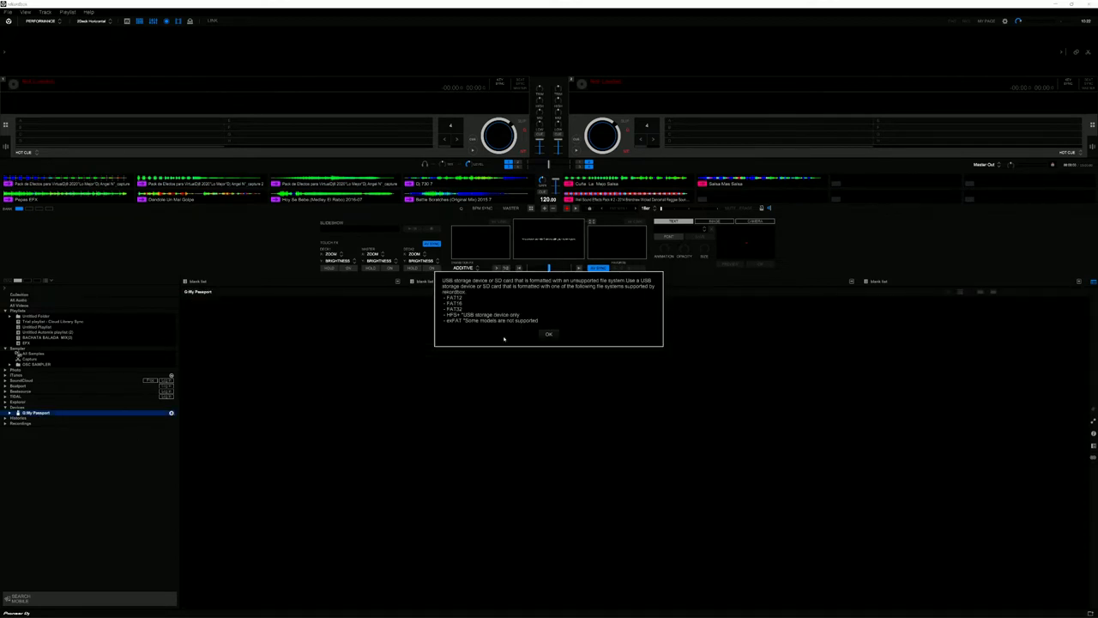
pyautogui.moveTo(487, 306)
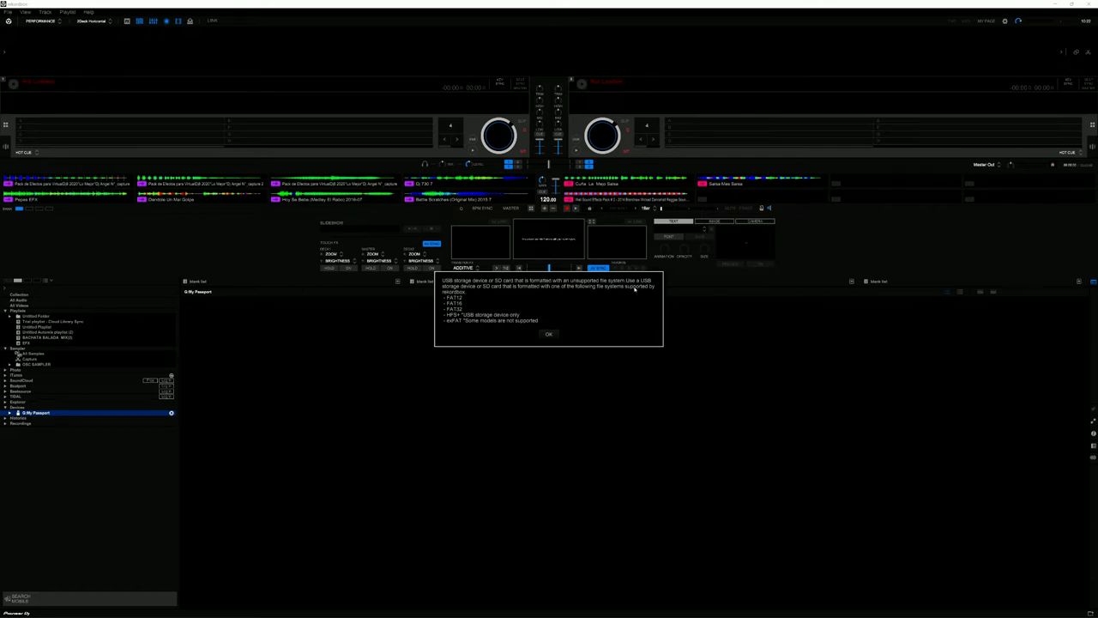
pyautogui.moveTo(556, 288)
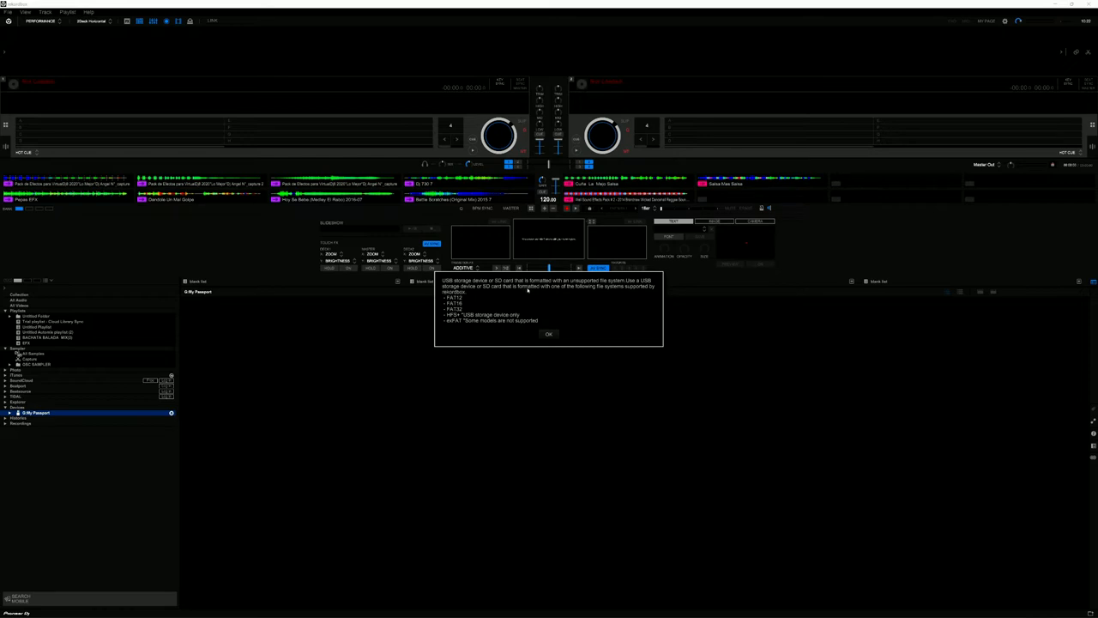
pyautogui.moveTo(648, 291)
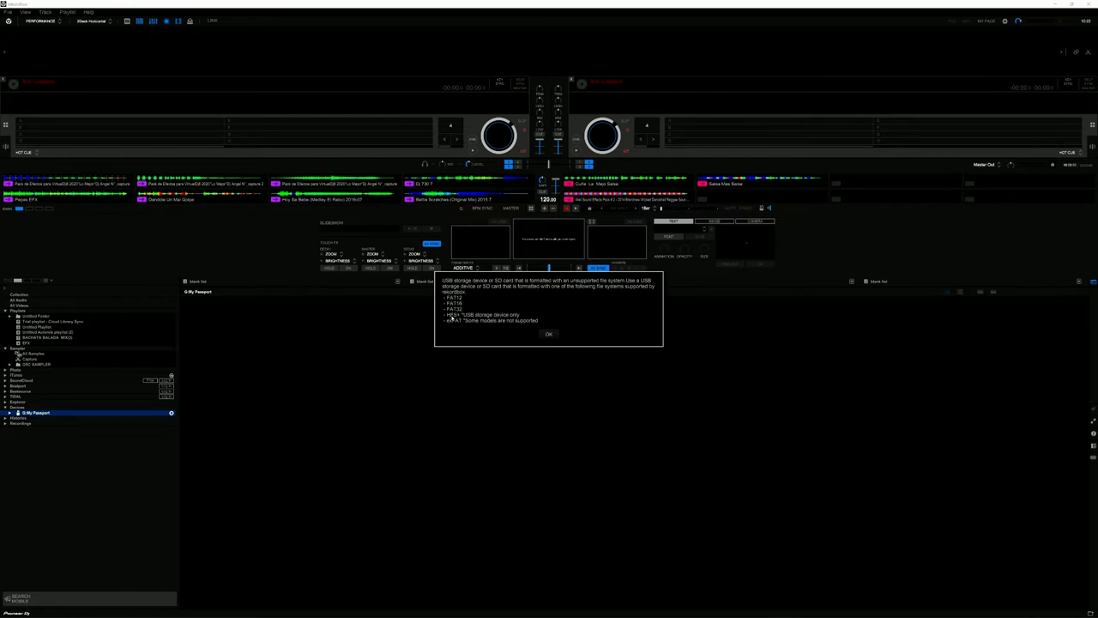
pyautogui.moveTo(455, 317)
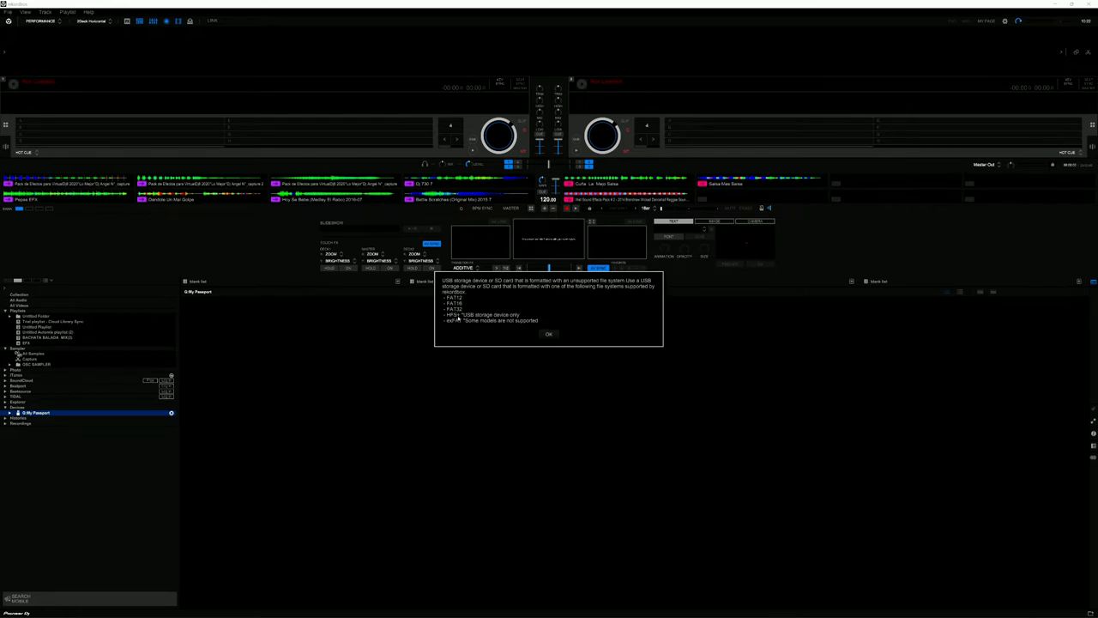
pyautogui.moveTo(450, 325)
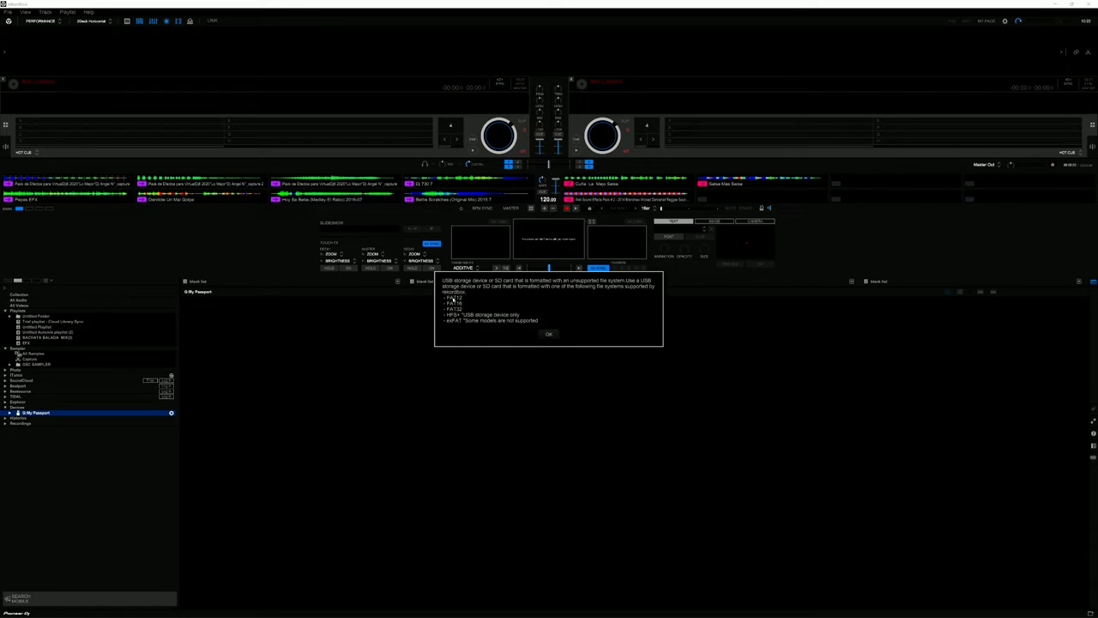
pyautogui.moveTo(457, 302)
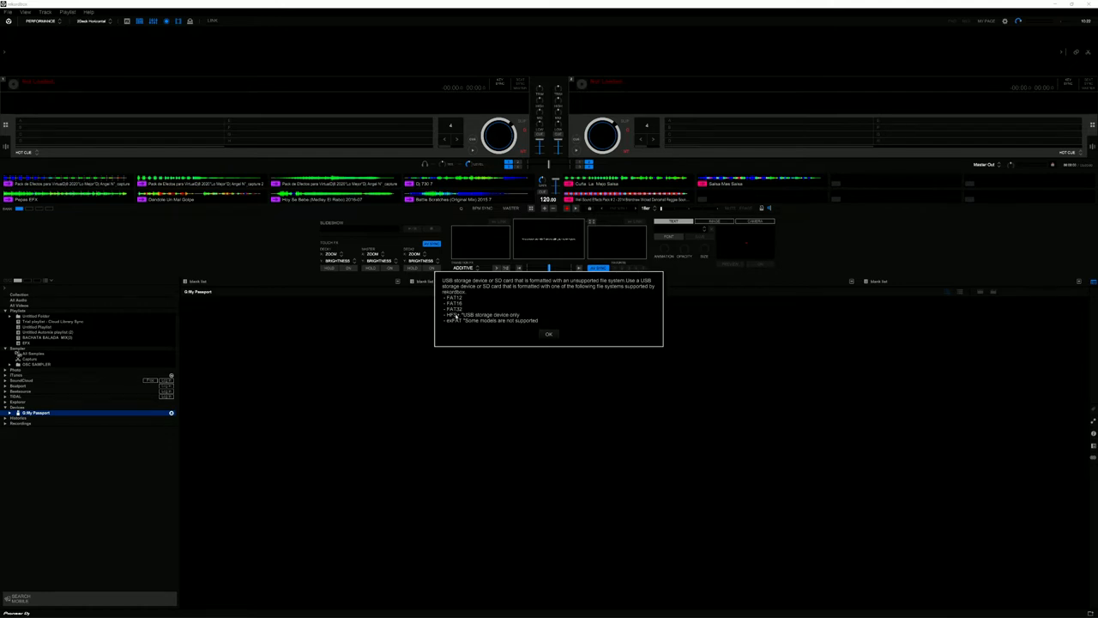
pyautogui.moveTo(453, 320)
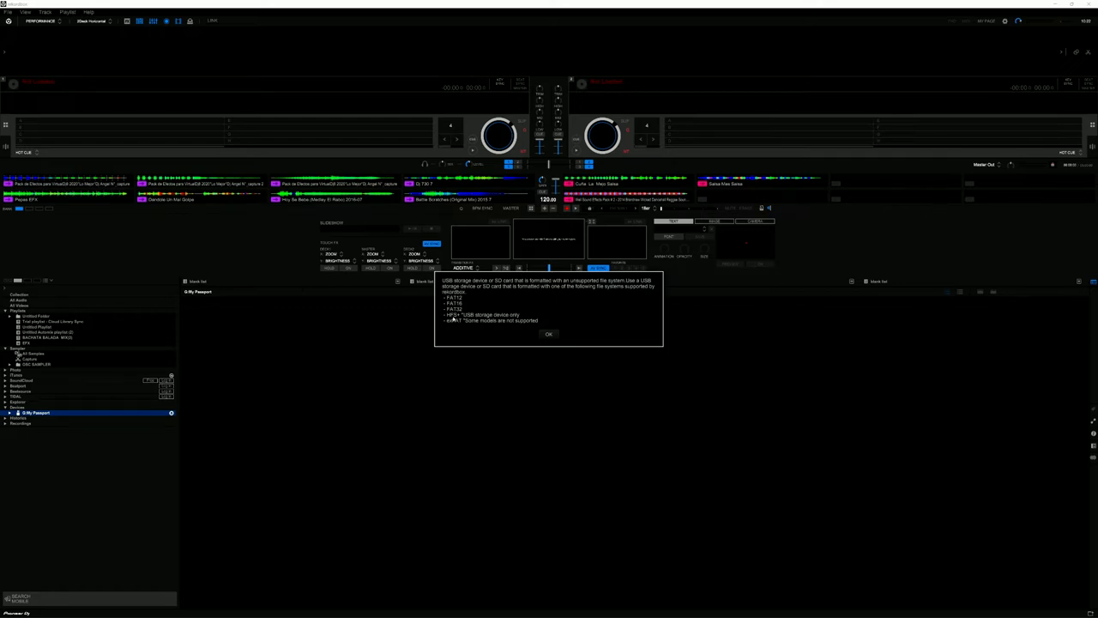
pyautogui.moveTo(453, 322)
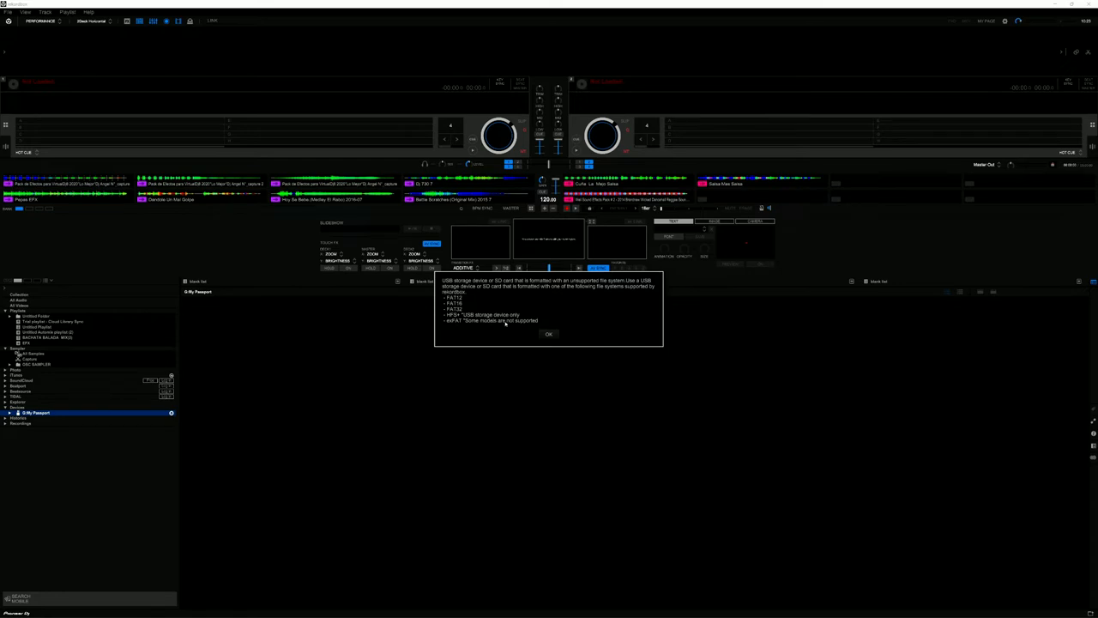
# Step: Acknowledge the notice that My Passport's file system is unsupported by rekordbox
pyautogui.click(550, 333)
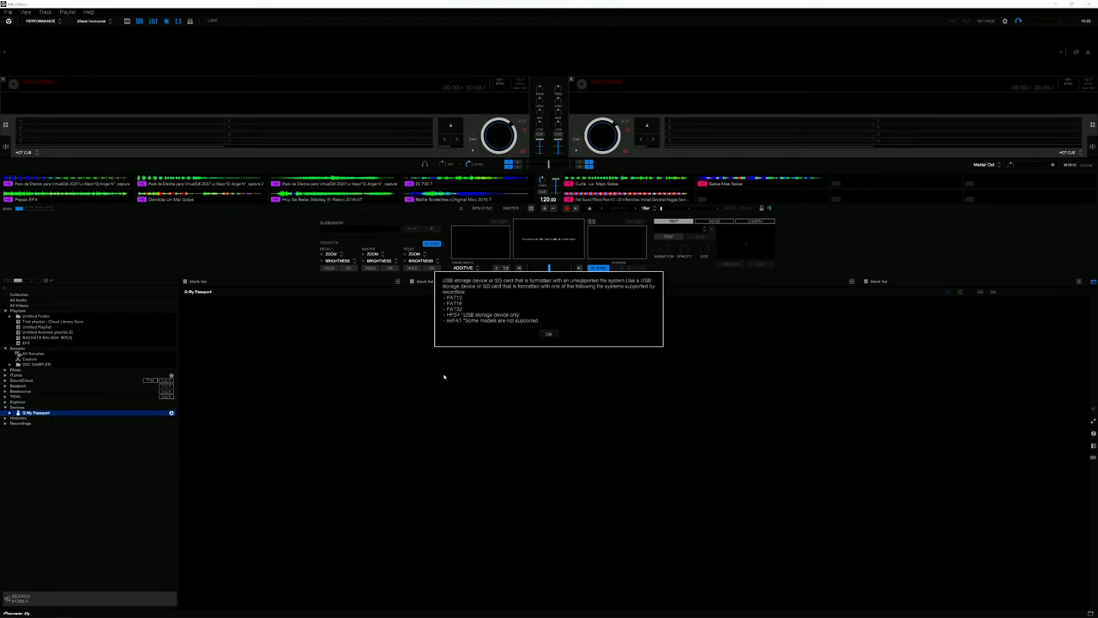
# Step: Dismiss the notice, switch to the EXPORT layout, select My Passport again and dismiss the repeated warning
pyautogui.click(549, 333)
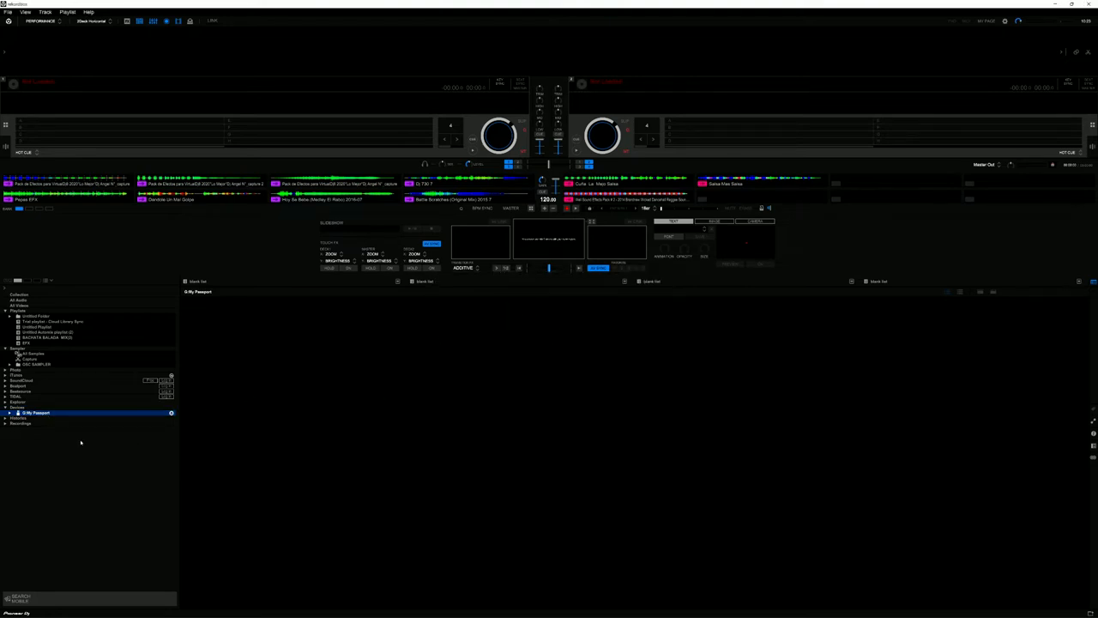
pyautogui.moveTo(29, 573)
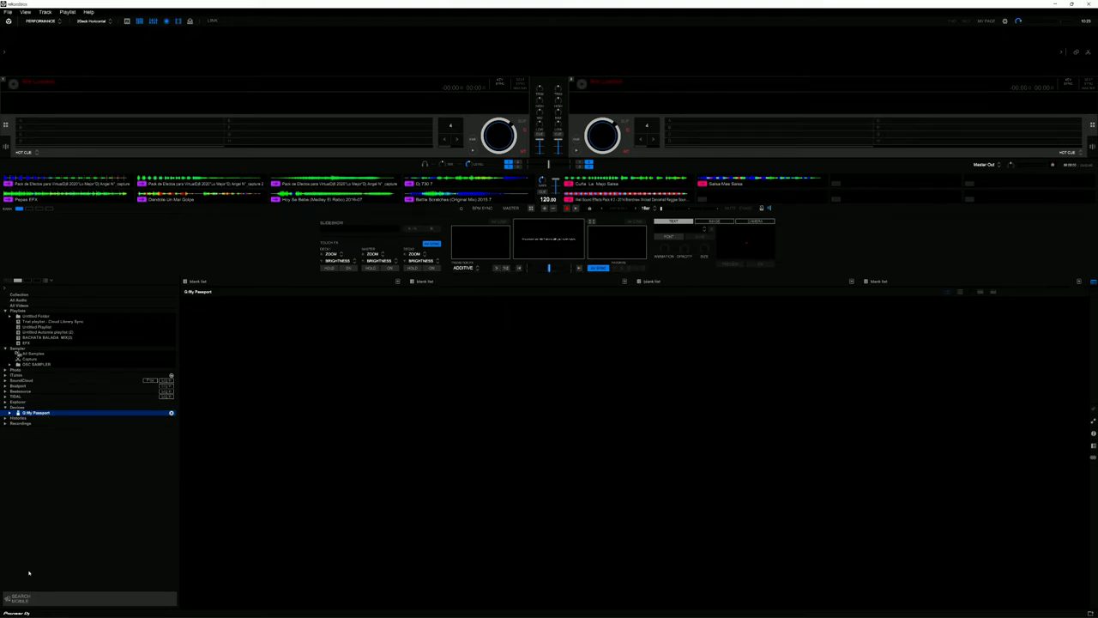
pyautogui.moveTo(158, 495)
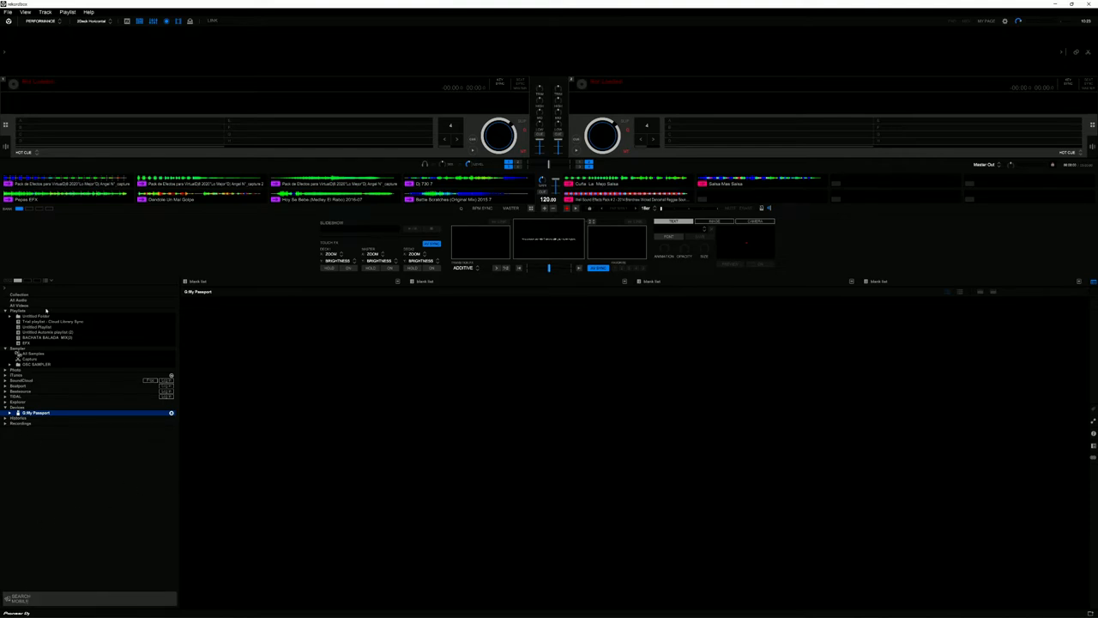
pyautogui.click(41, 21)
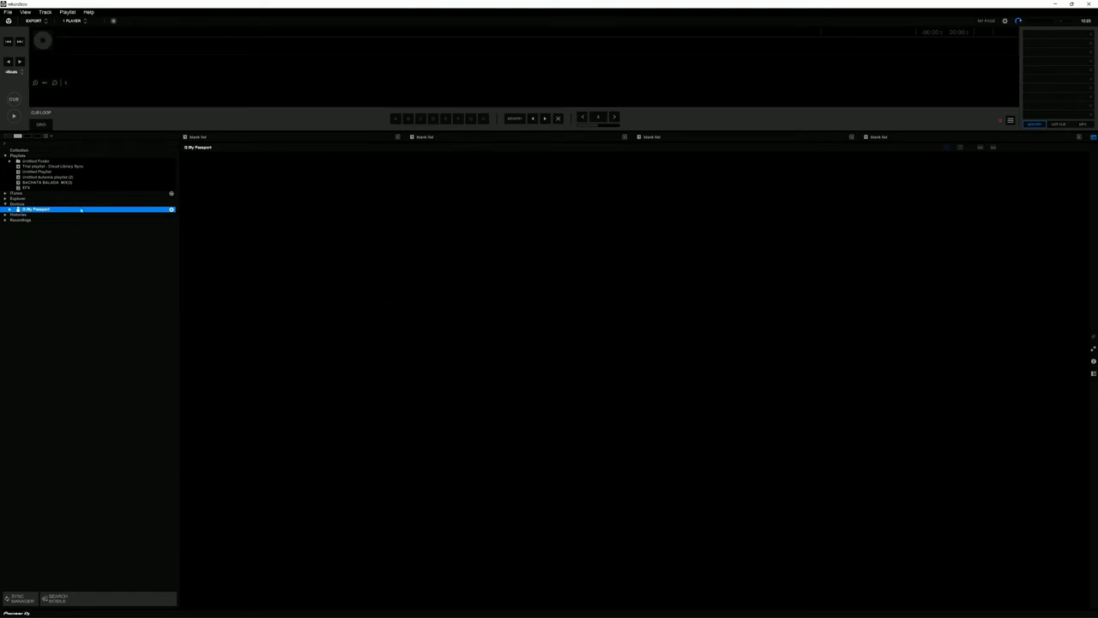
pyautogui.click(37, 210)
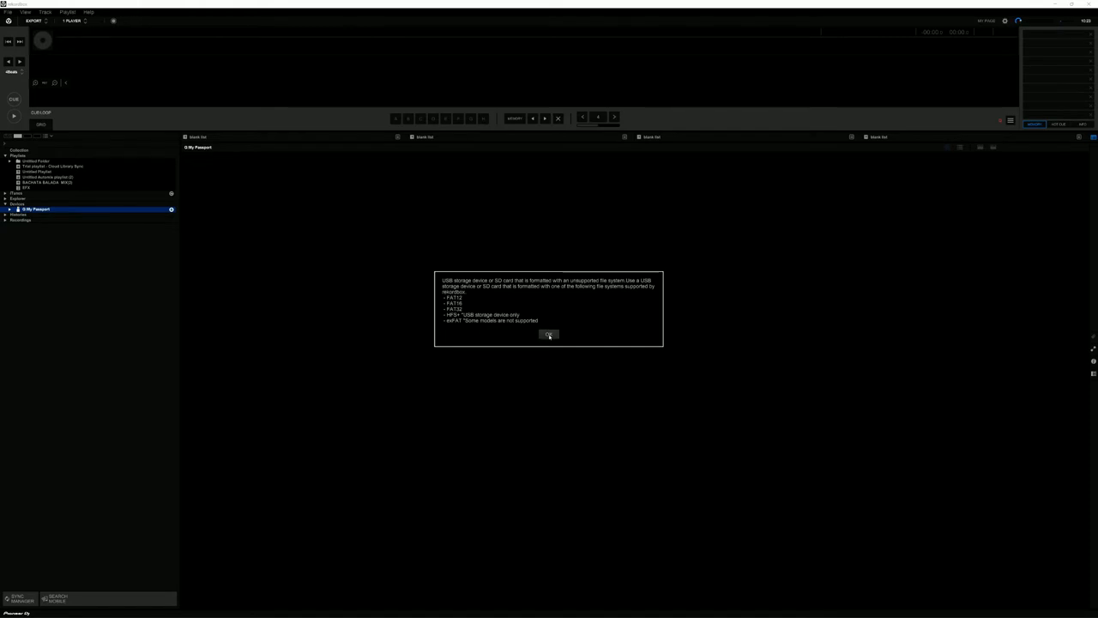
pyautogui.click(549, 332)
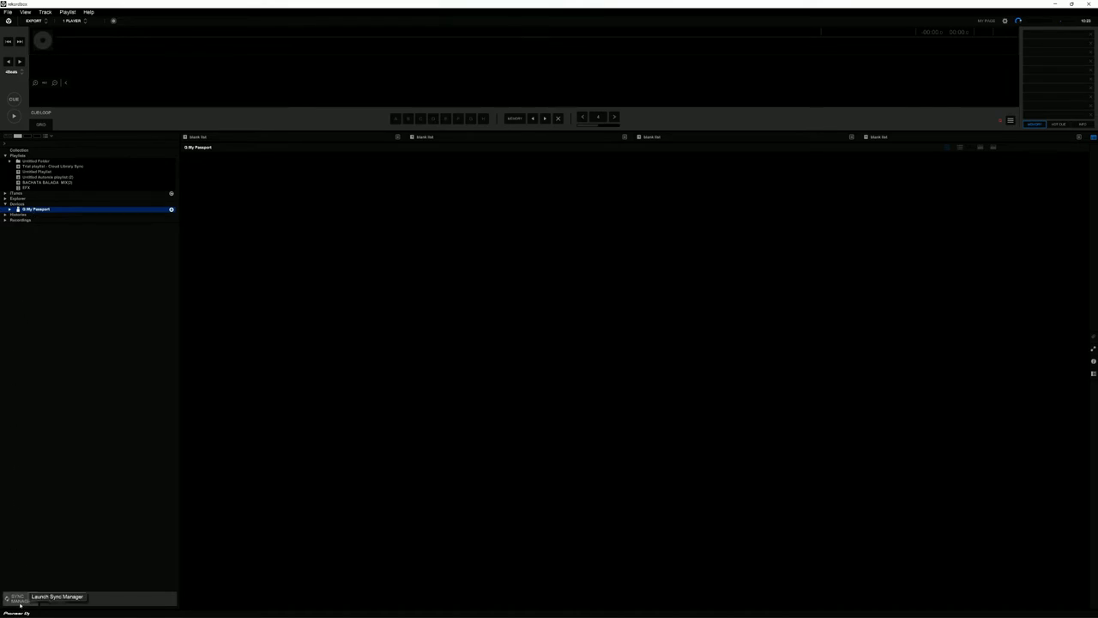
# Step: Launch the Sync Manager and tick the iTunes playlists to synchronise
pyautogui.click(19, 597)
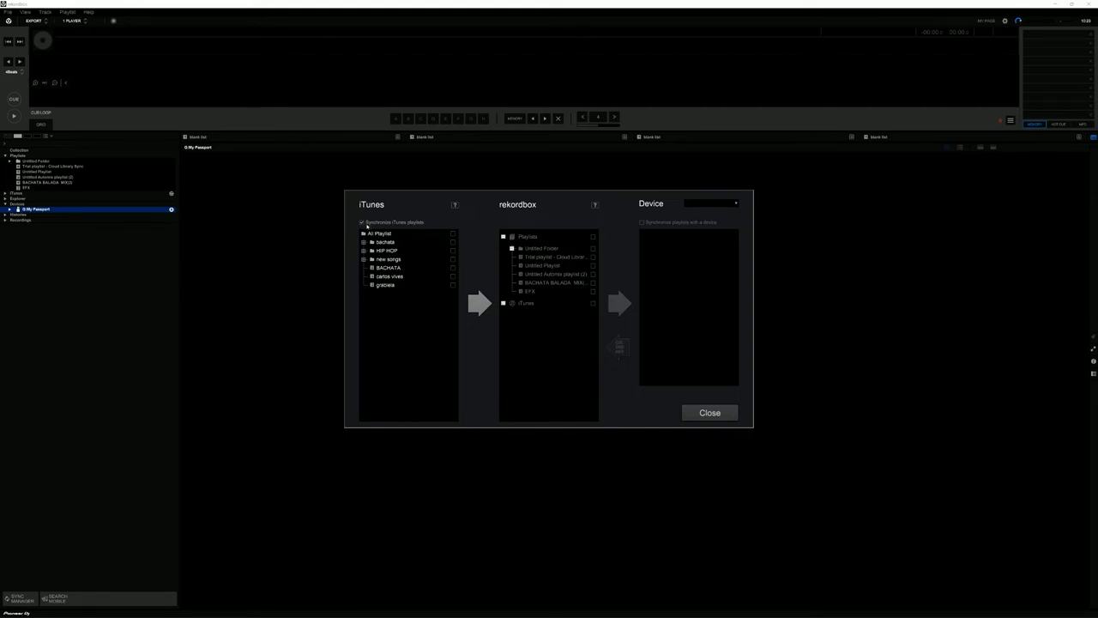
pyautogui.moveTo(384, 292)
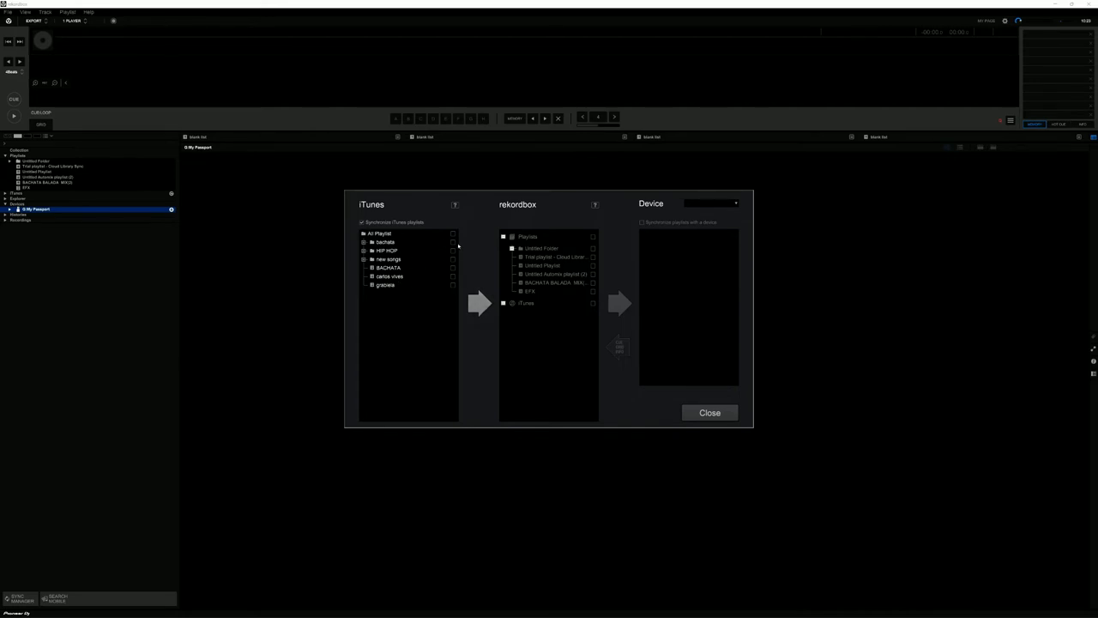
pyautogui.click(453, 234)
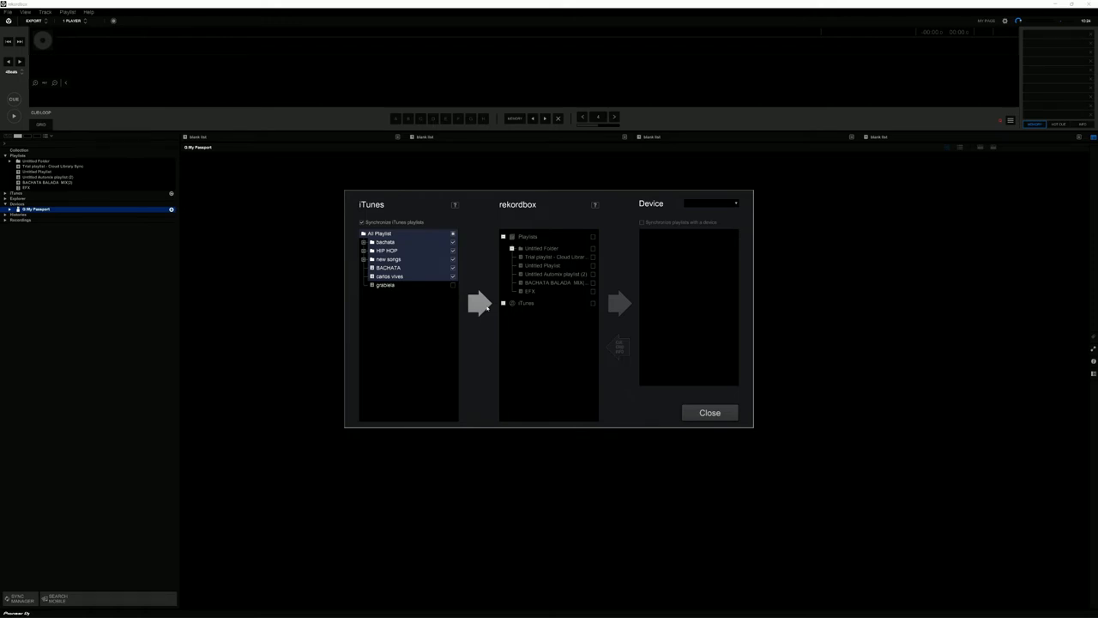
# Step: Bring the checked iTunes playlists into the collection, then close the Sync Manager
pyautogui.click(504, 302)
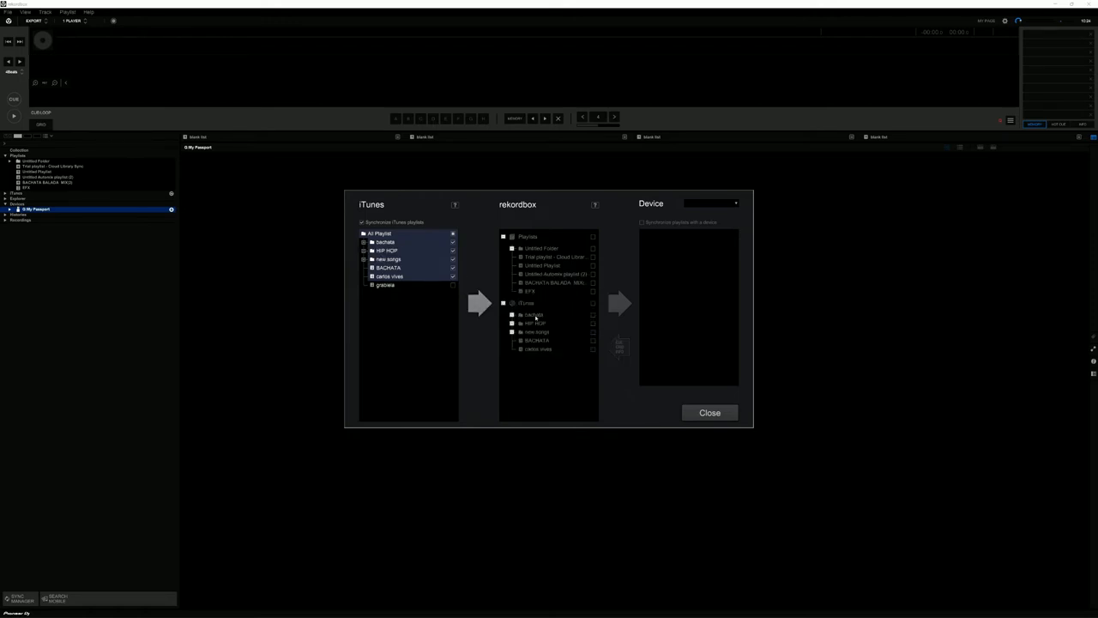
pyautogui.moveTo(523, 271)
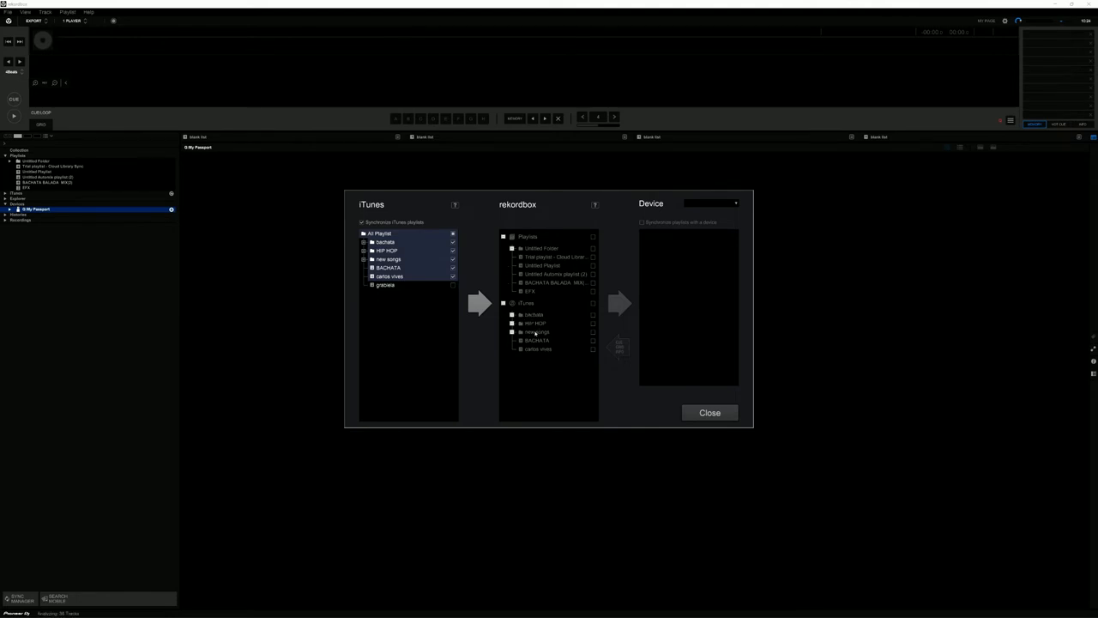
pyautogui.moveTo(507, 359)
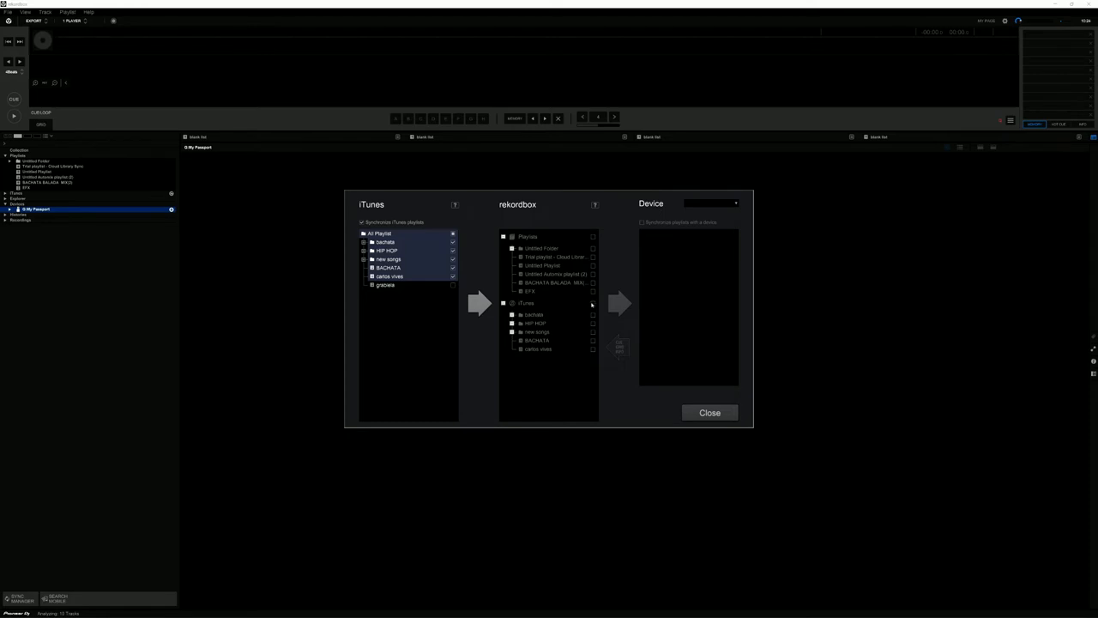
pyautogui.moveTo(541, 326)
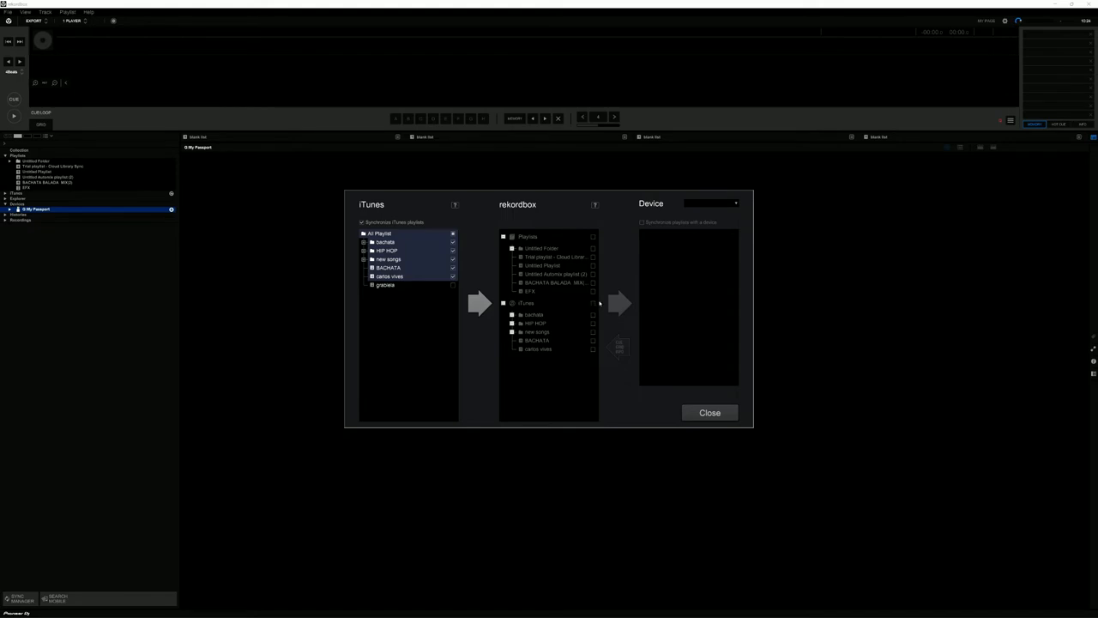
pyautogui.moveTo(618, 267)
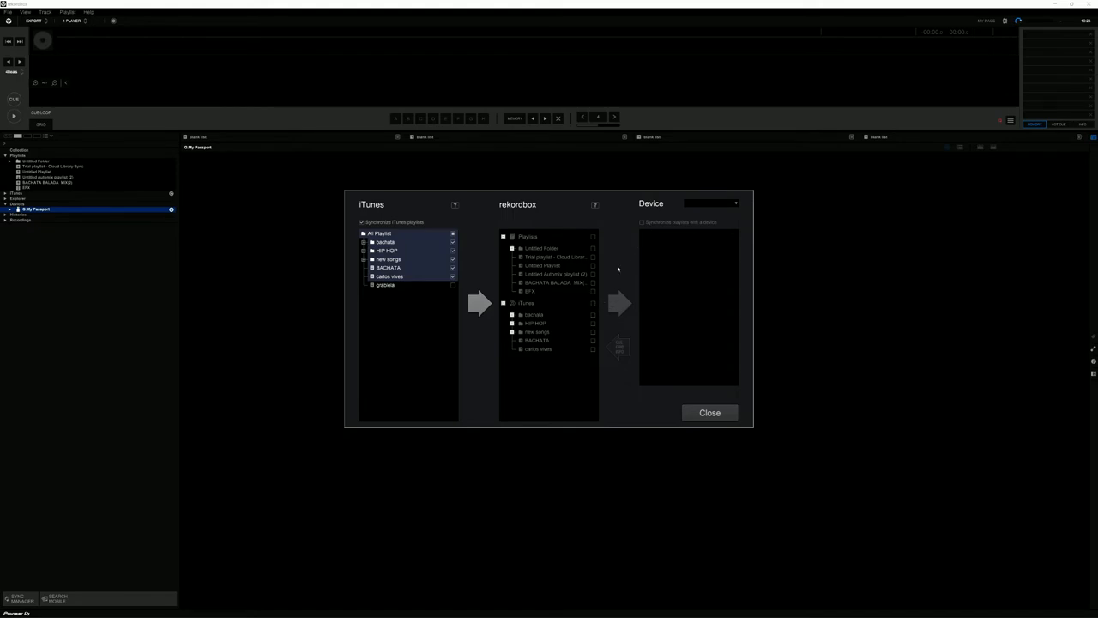
pyautogui.moveTo(525, 329)
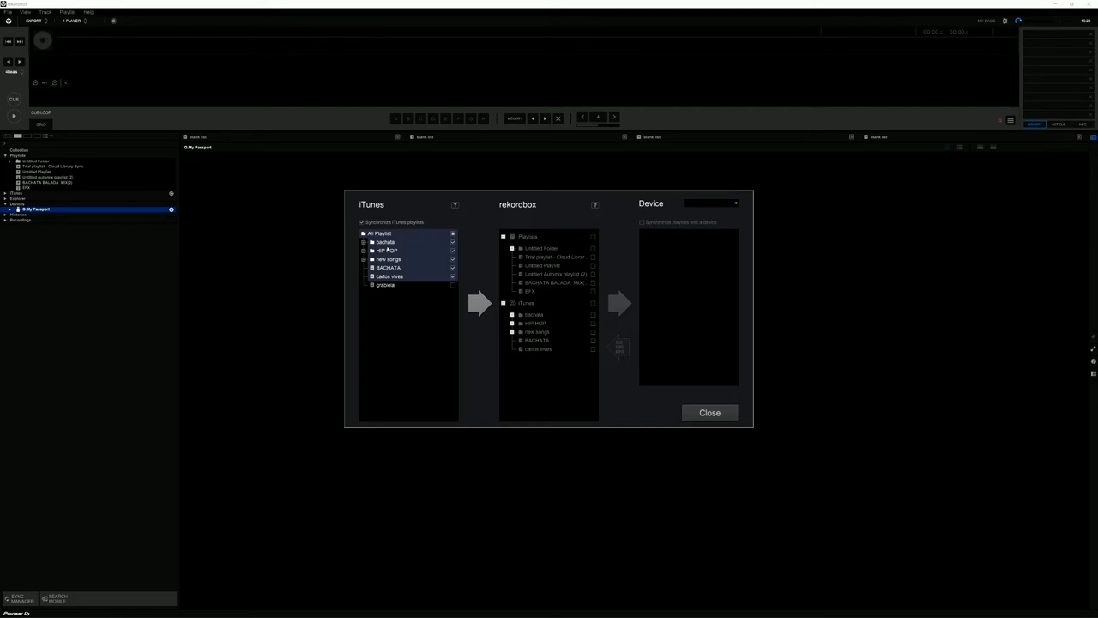
pyautogui.moveTo(721, 199)
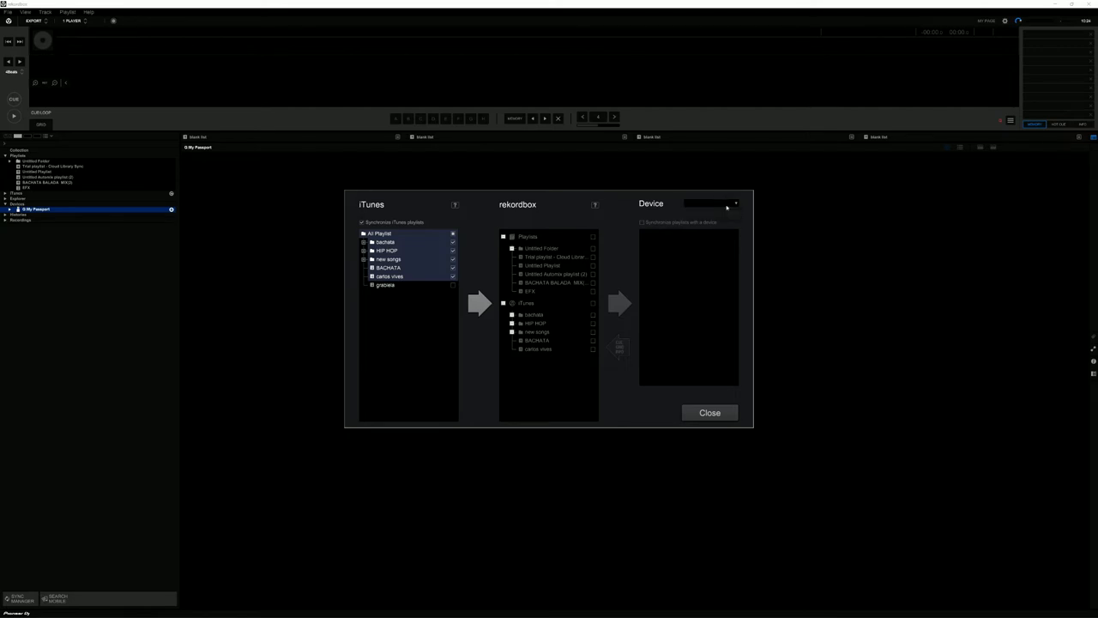
pyautogui.moveTo(647, 283)
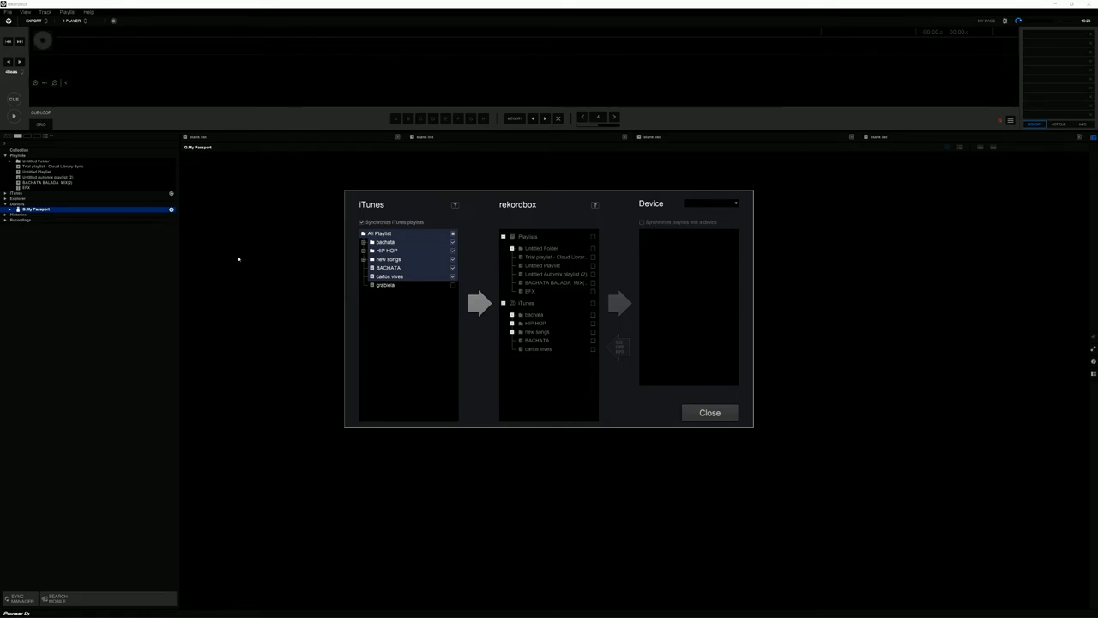
pyautogui.moveTo(412, 280)
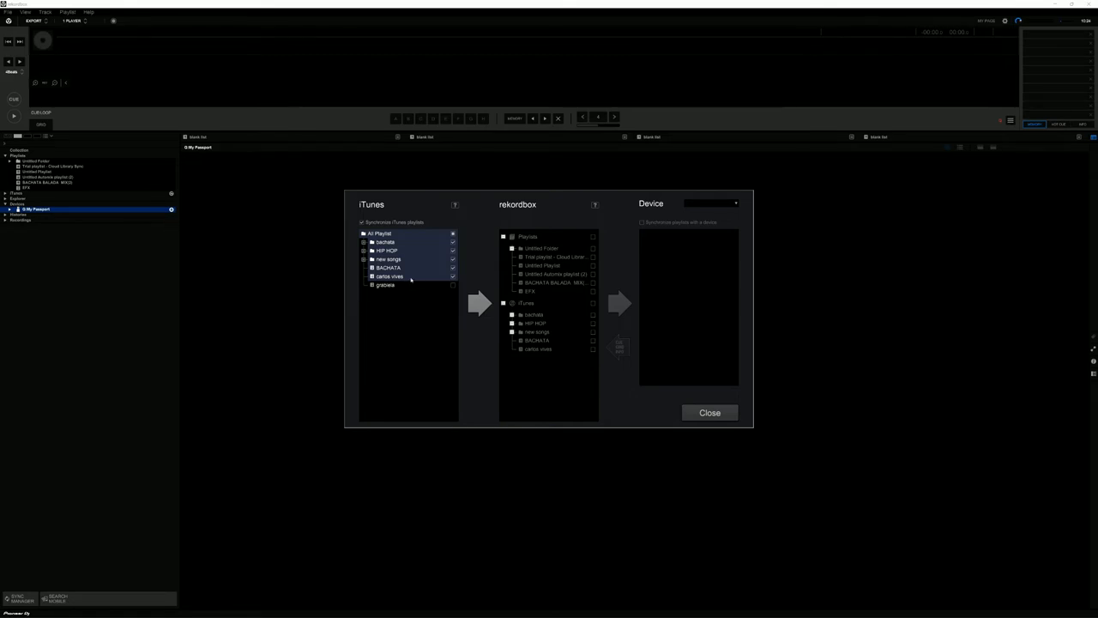
pyautogui.click(711, 203)
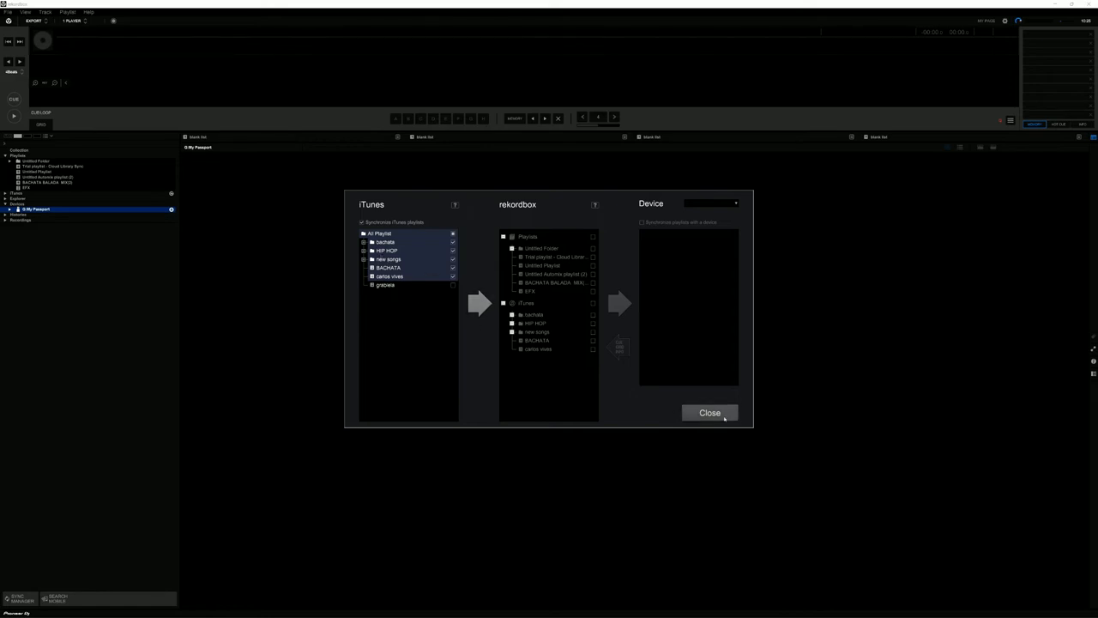
pyautogui.click(711, 412)
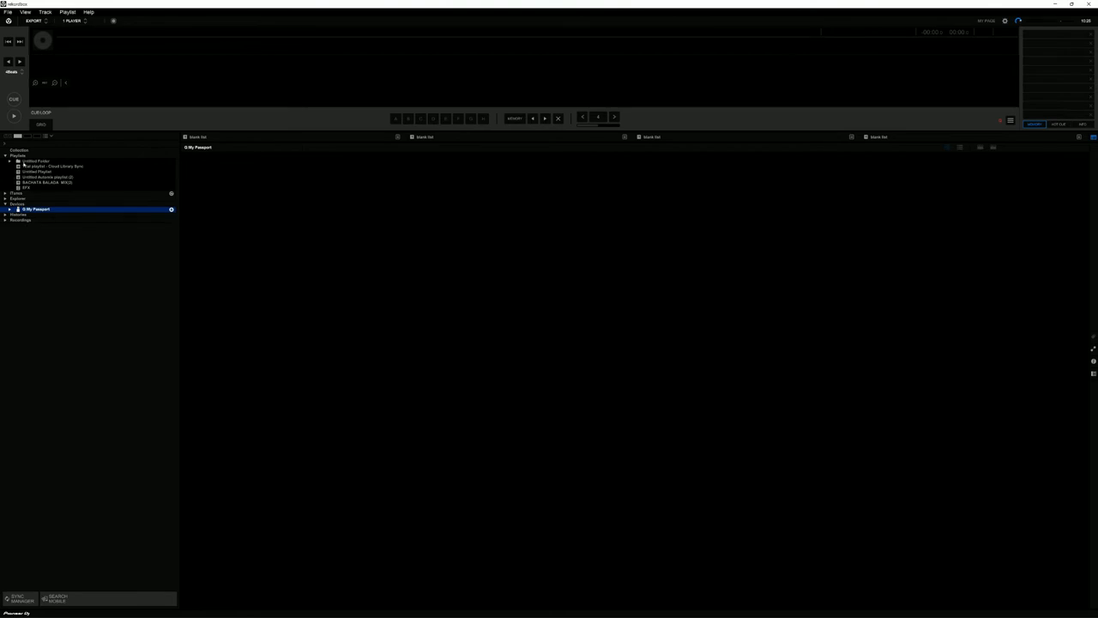
# Step: Expand the iTunes node in the tree and browse several of its playlists' tracks
pyautogui.click(7, 192)
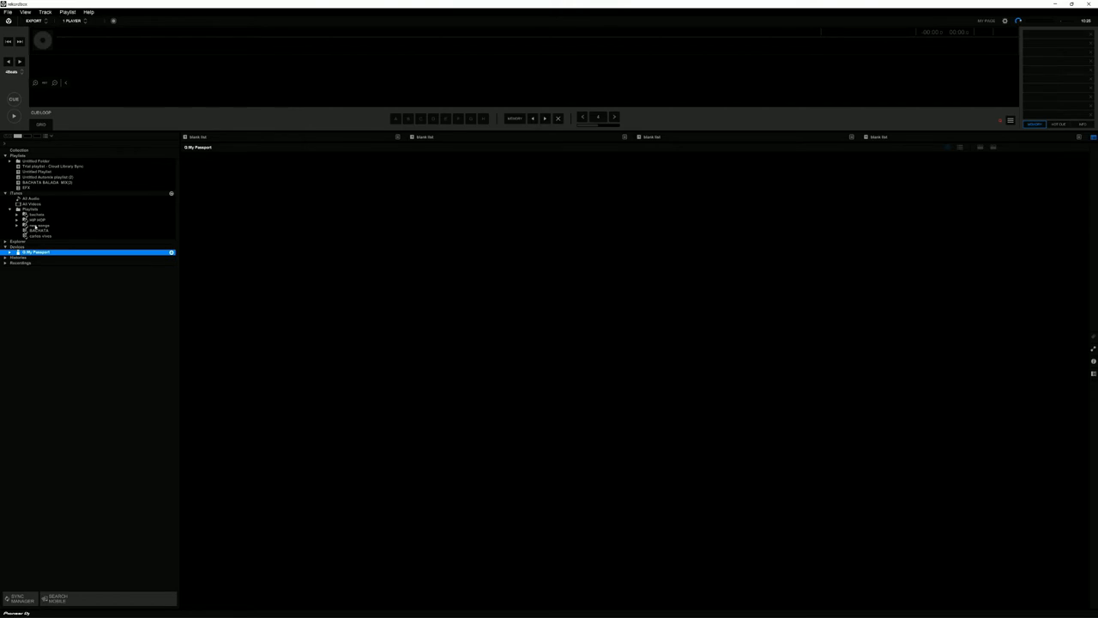
pyautogui.click(38, 236)
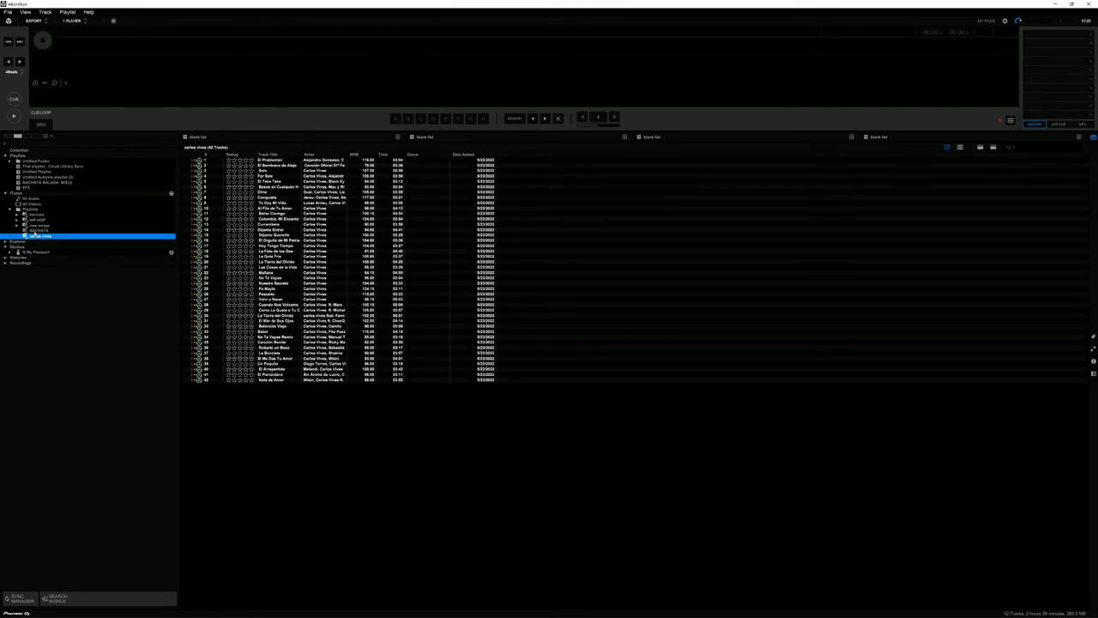
pyautogui.click(38, 220)
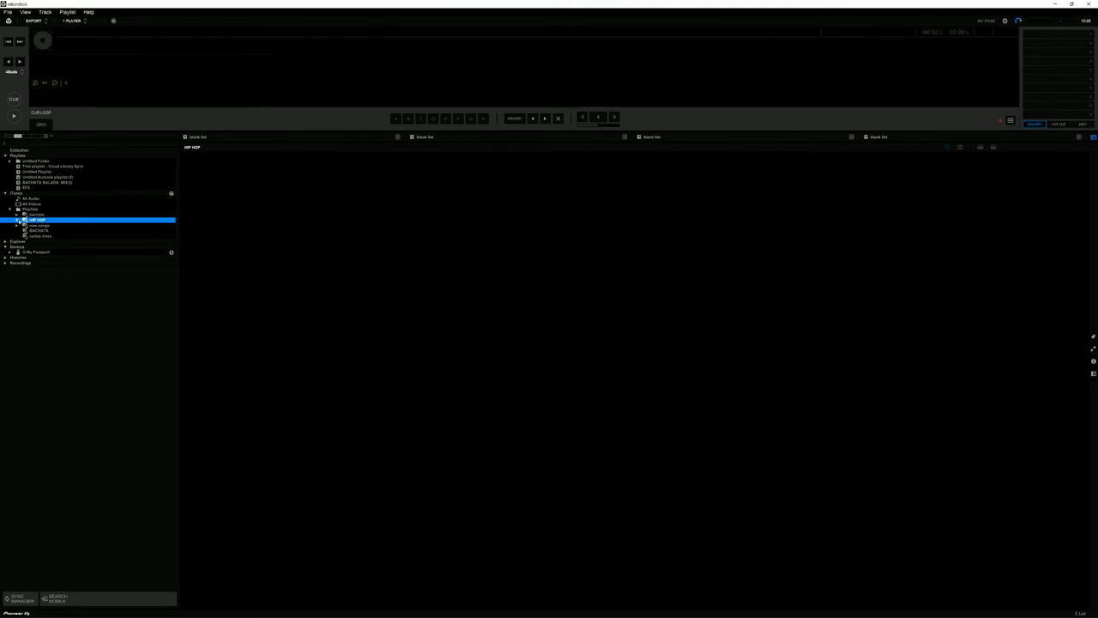
pyautogui.click(41, 230)
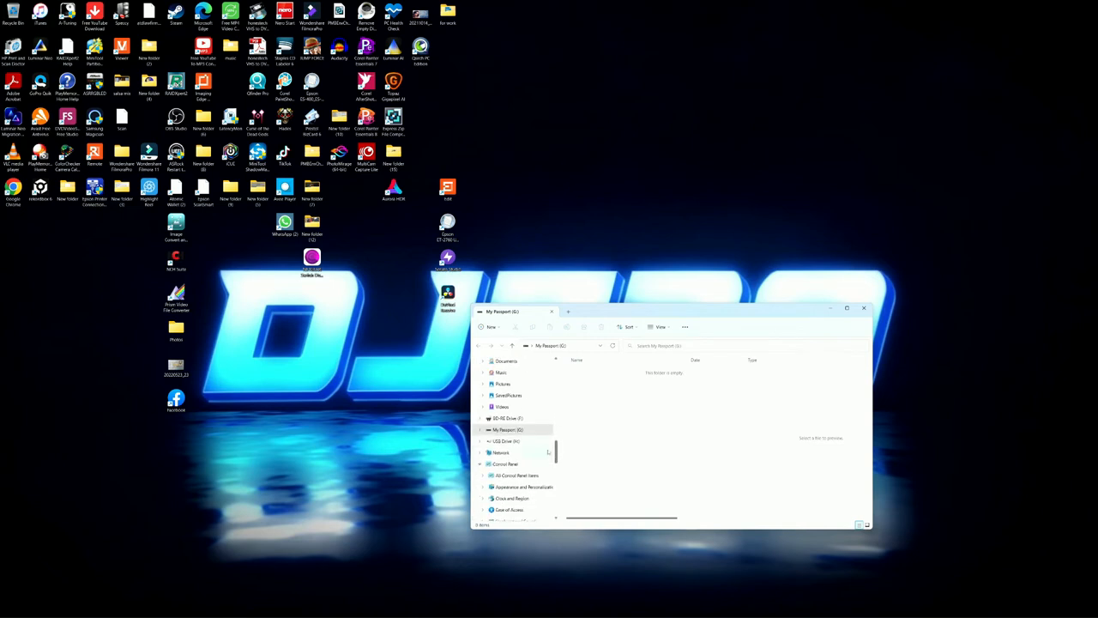
# Step: From My Passport (G:)'s context menu in File Explorer, choose Format..
pyautogui.rightClick(501, 429)
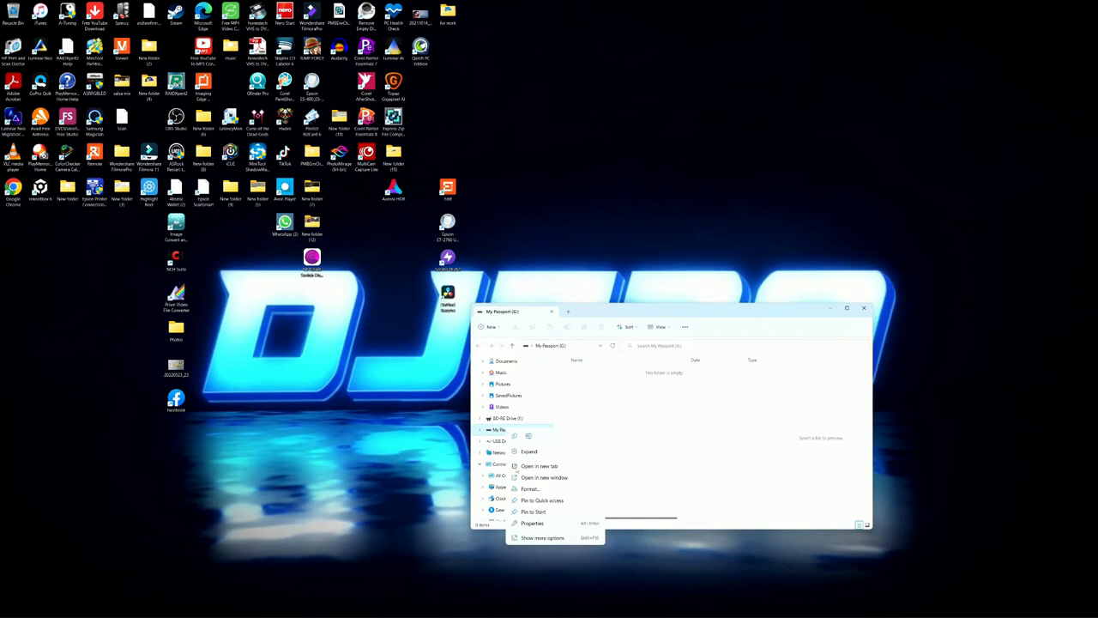
pyautogui.click(528, 487)
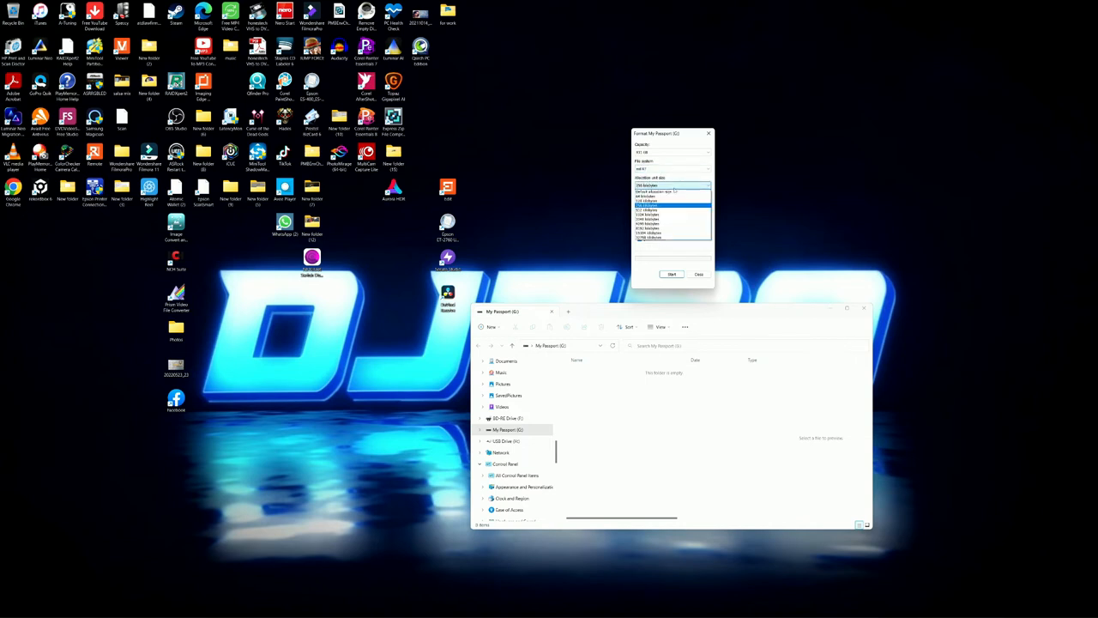
# Step: Format My Passport as exFAT, confirming the erase warning and the Format Complete notice
pyautogui.click(672, 186)
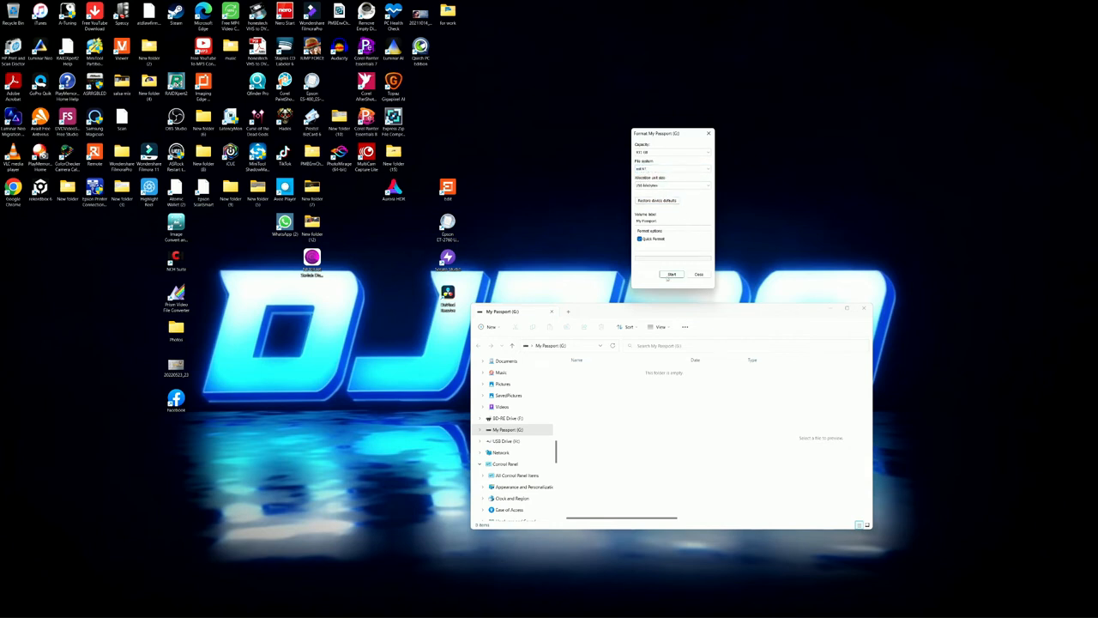
pyautogui.click(673, 275)
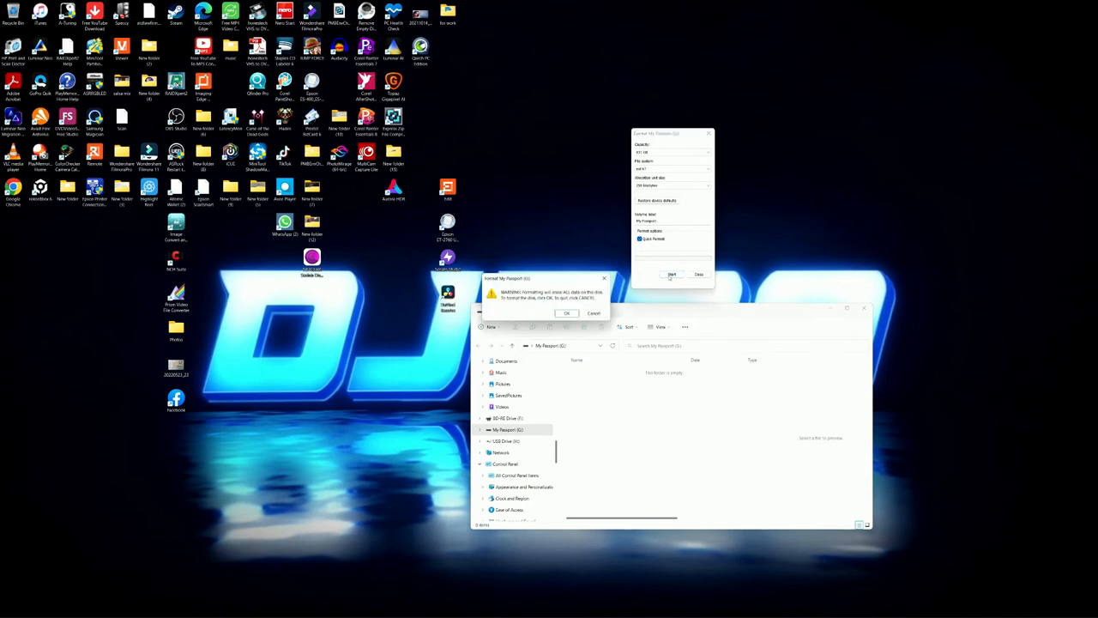
pyautogui.click(567, 312)
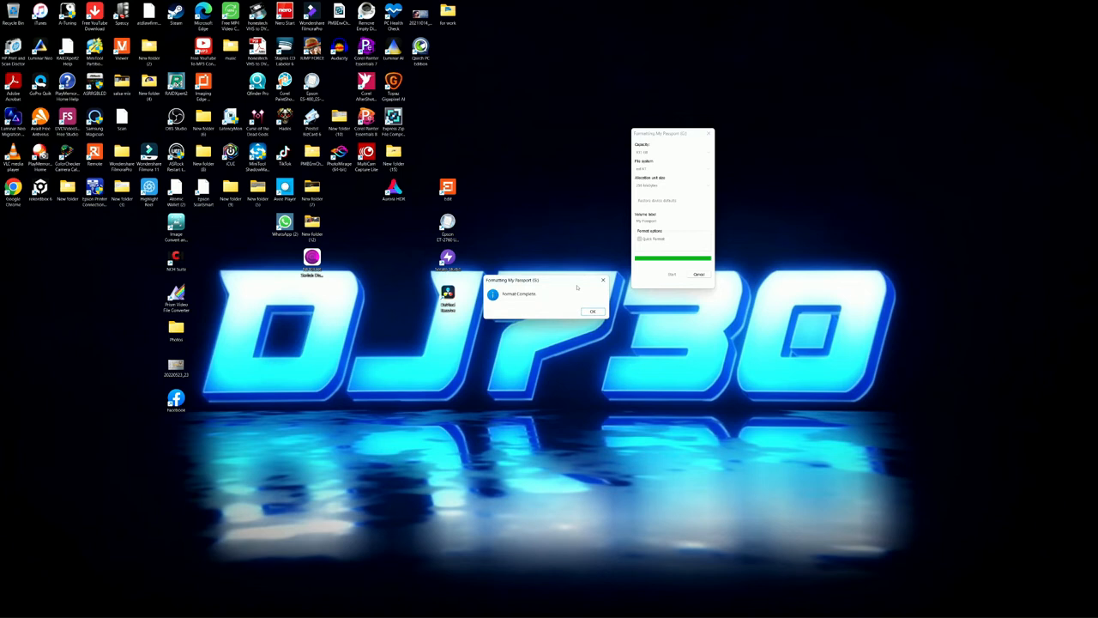
pyautogui.click(594, 310)
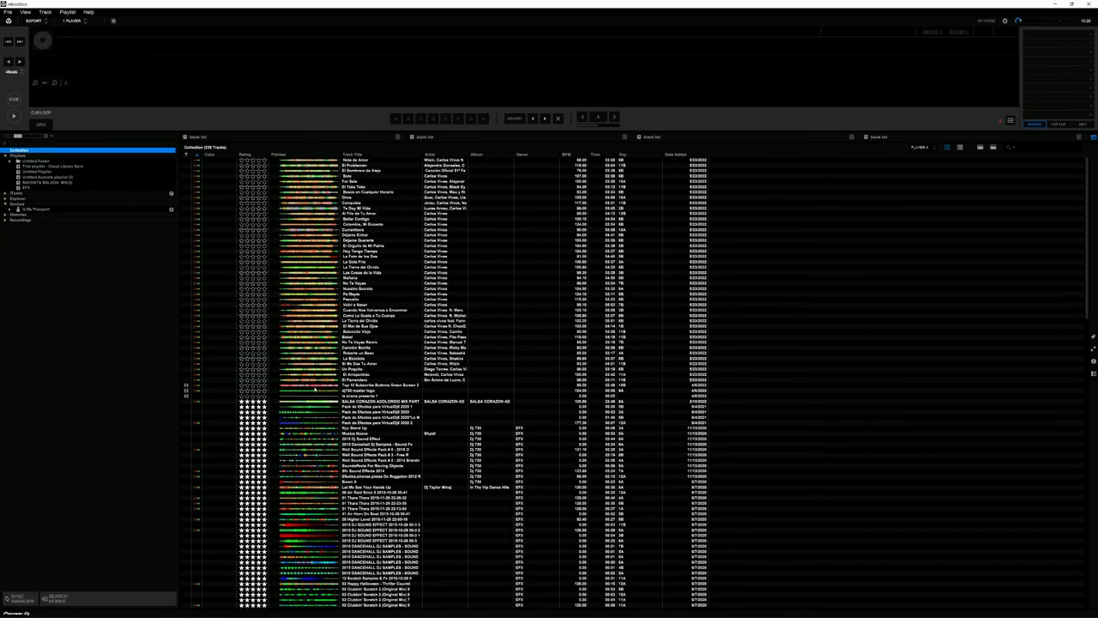
# Step: Select the now-recognized My Passport under Devices to show its settings
pyautogui.click(37, 210)
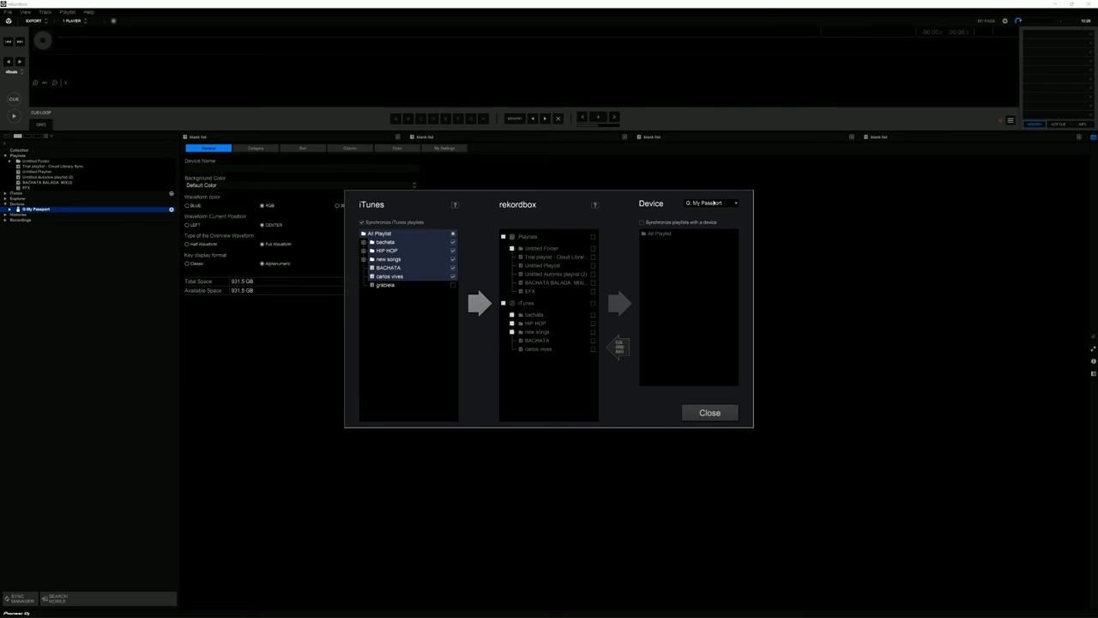
pyautogui.moveTo(591, 309)
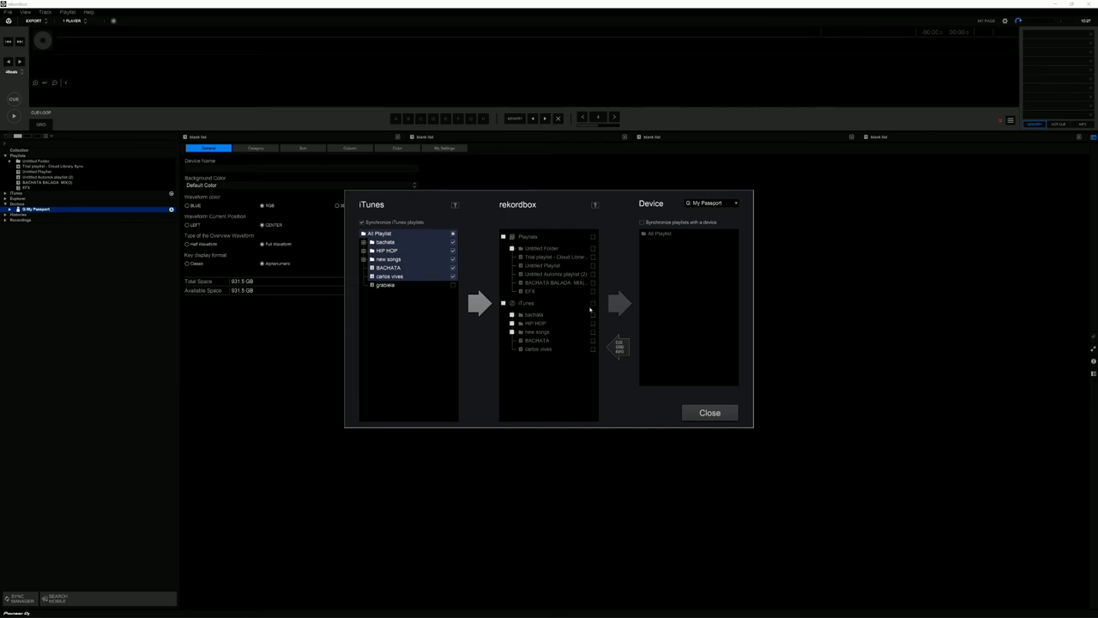
pyautogui.moveTo(546, 309)
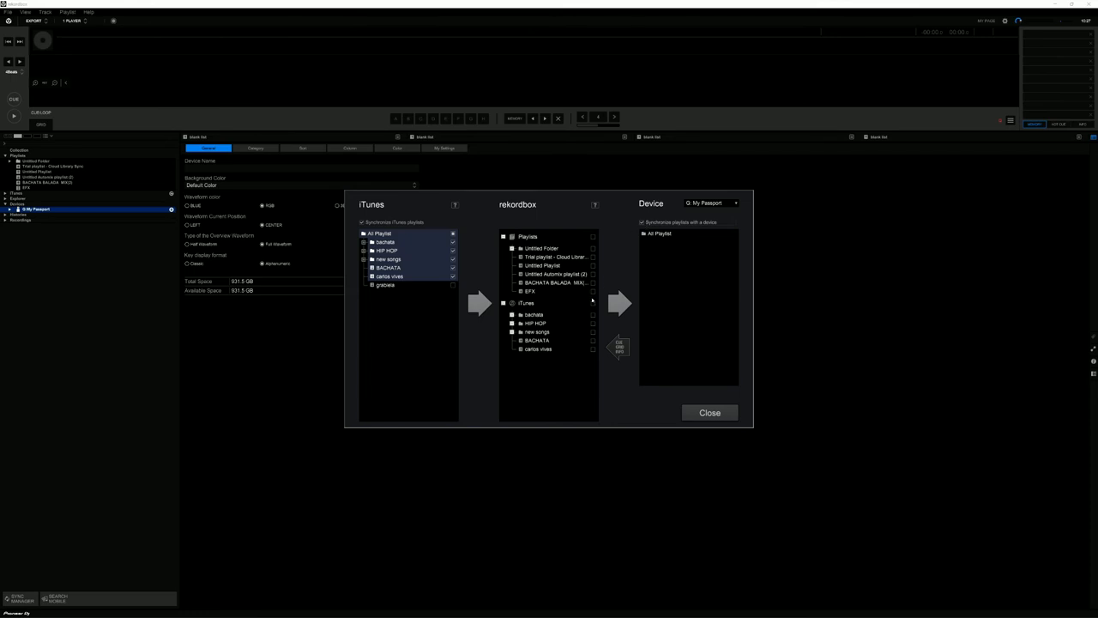
# Step: Check the iTunes playlists, send them to My Passport with the right arrow, and close the Sync Manager
pyautogui.click(505, 302)
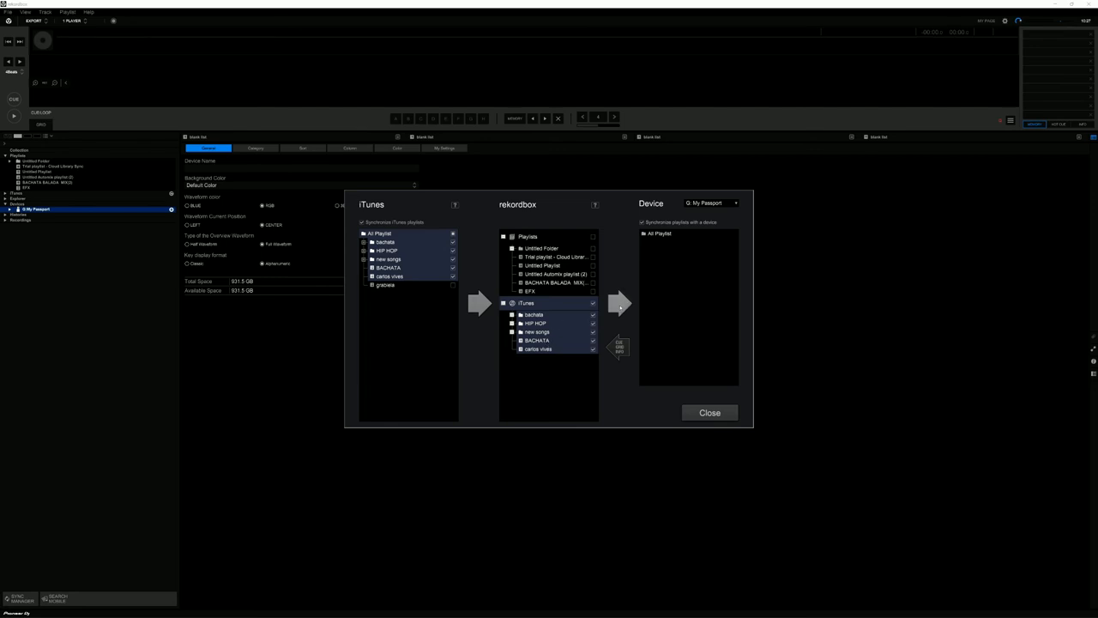
pyautogui.click(620, 302)
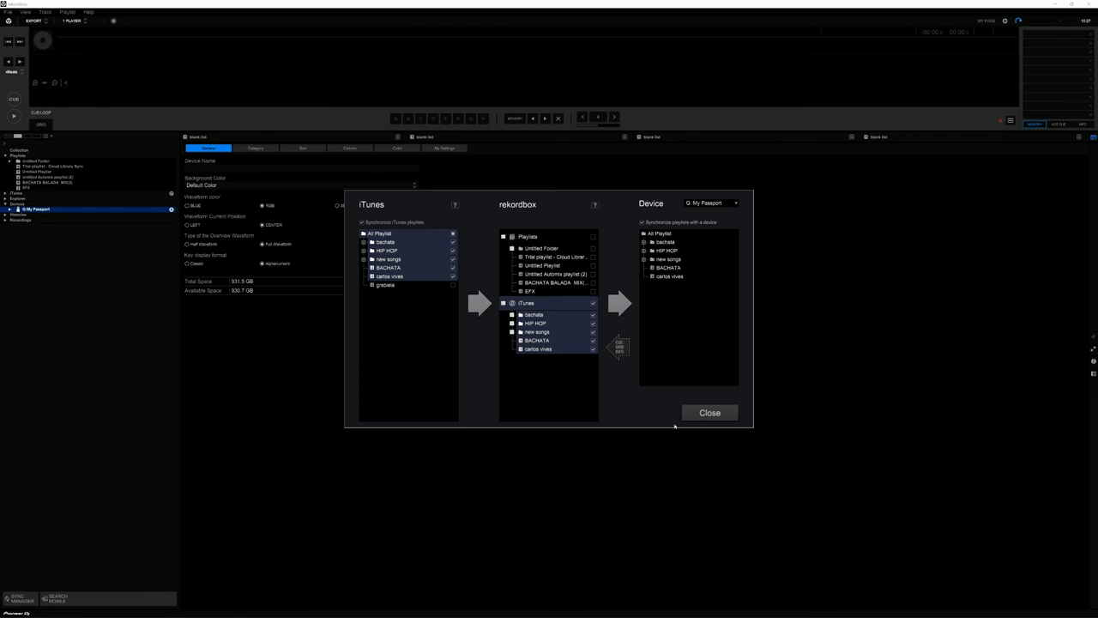
pyautogui.click(710, 412)
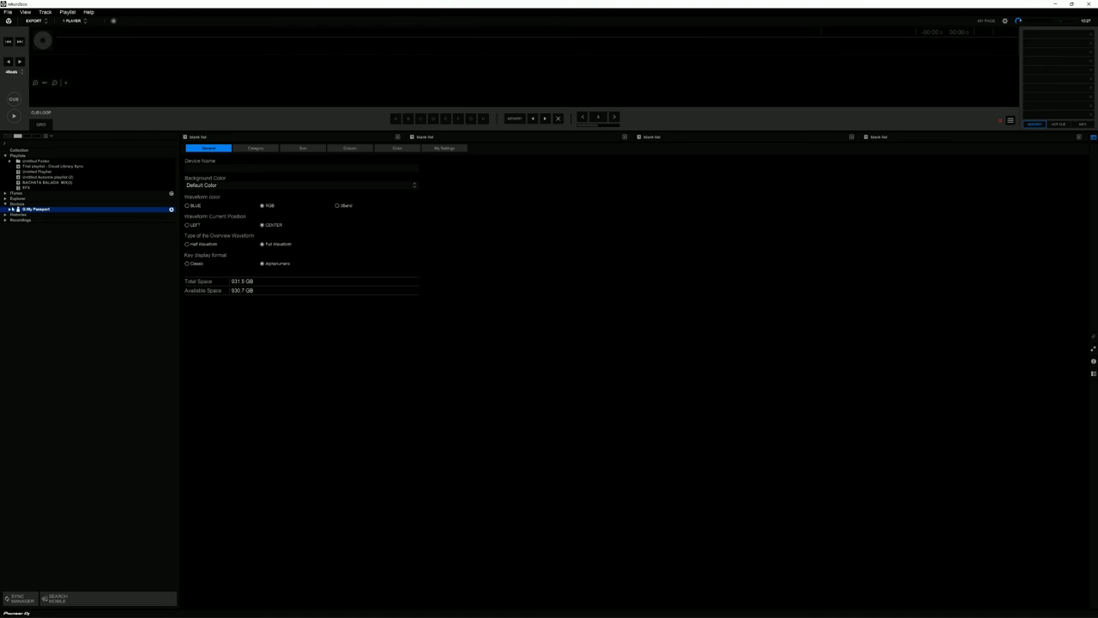
# Step: Expand My Passport's Playlists folder and browse each synced playlist's tracks
pyautogui.click(7, 209)
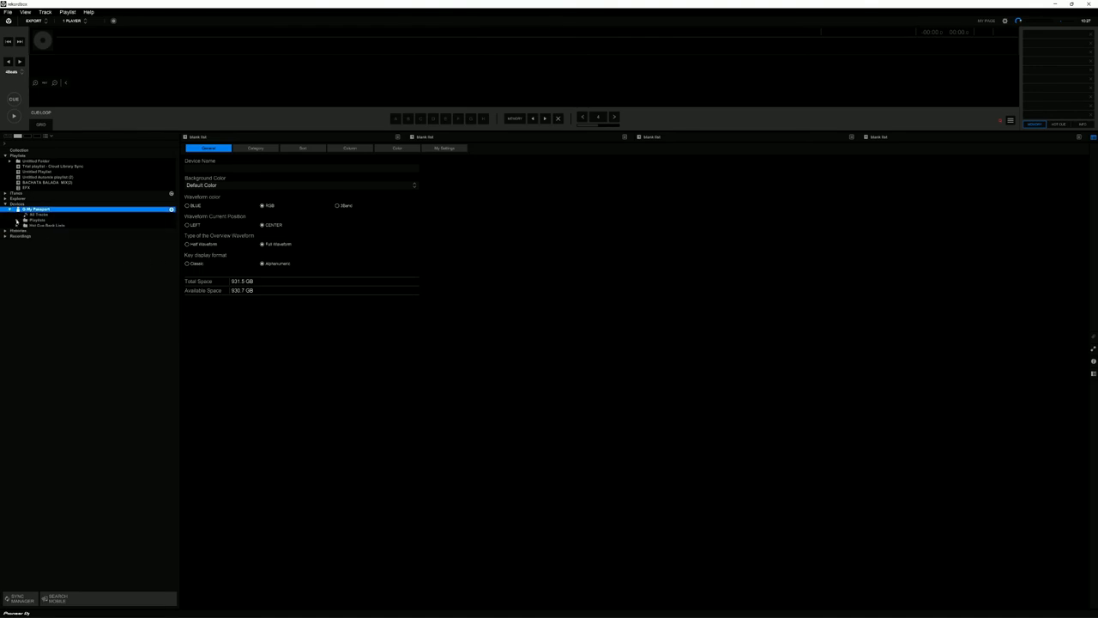
pyautogui.click(17, 219)
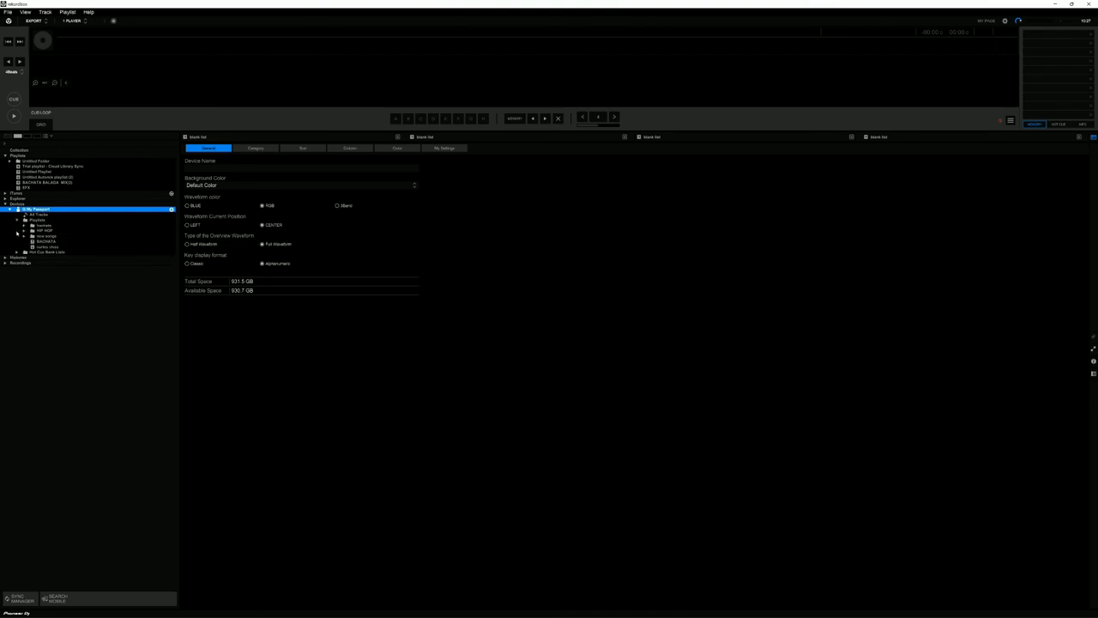
pyautogui.click(44, 240)
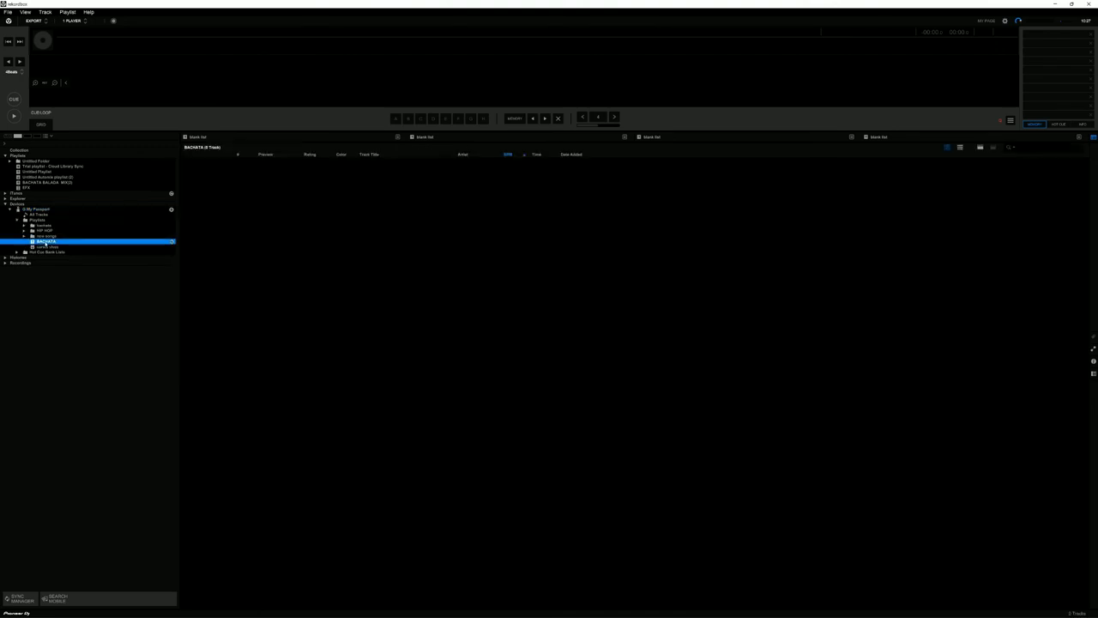
pyautogui.click(45, 247)
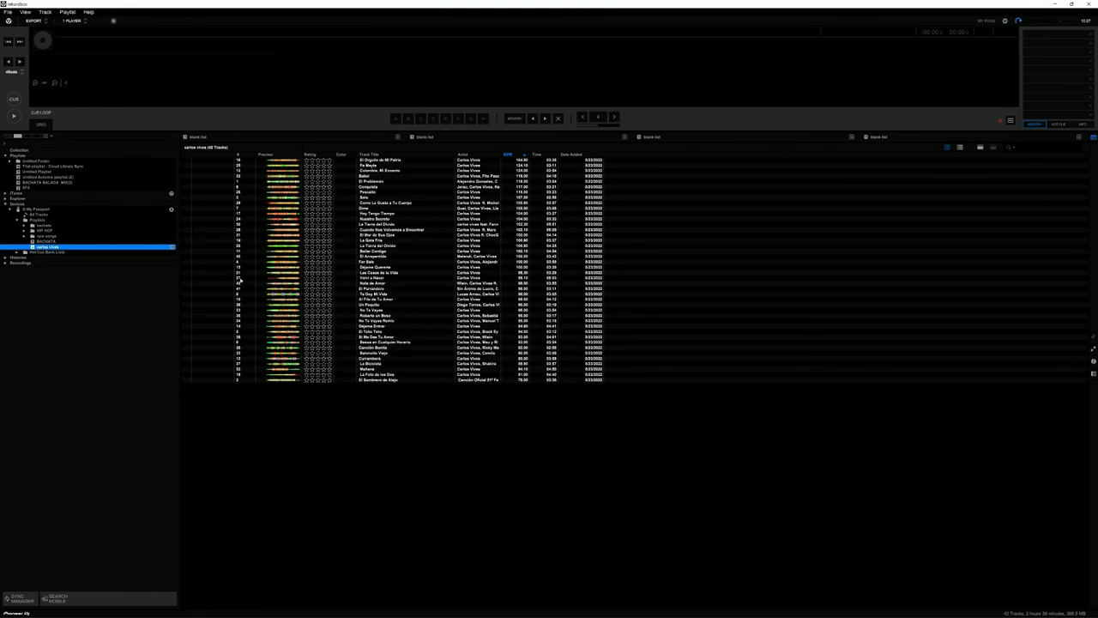
pyautogui.click(44, 237)
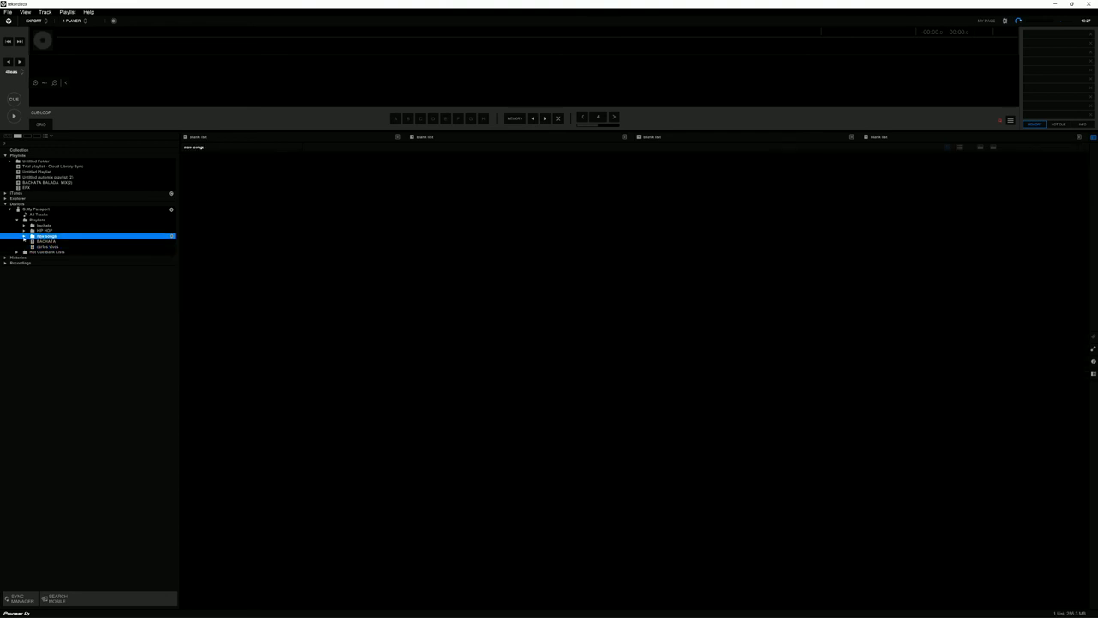
pyautogui.click(52, 240)
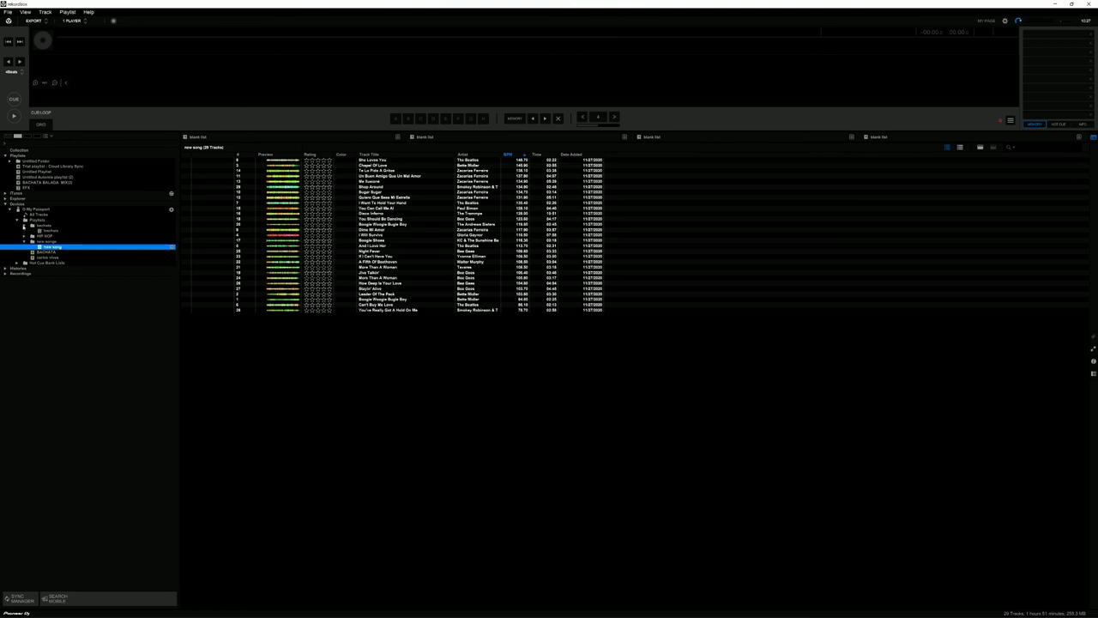
pyautogui.click(48, 230)
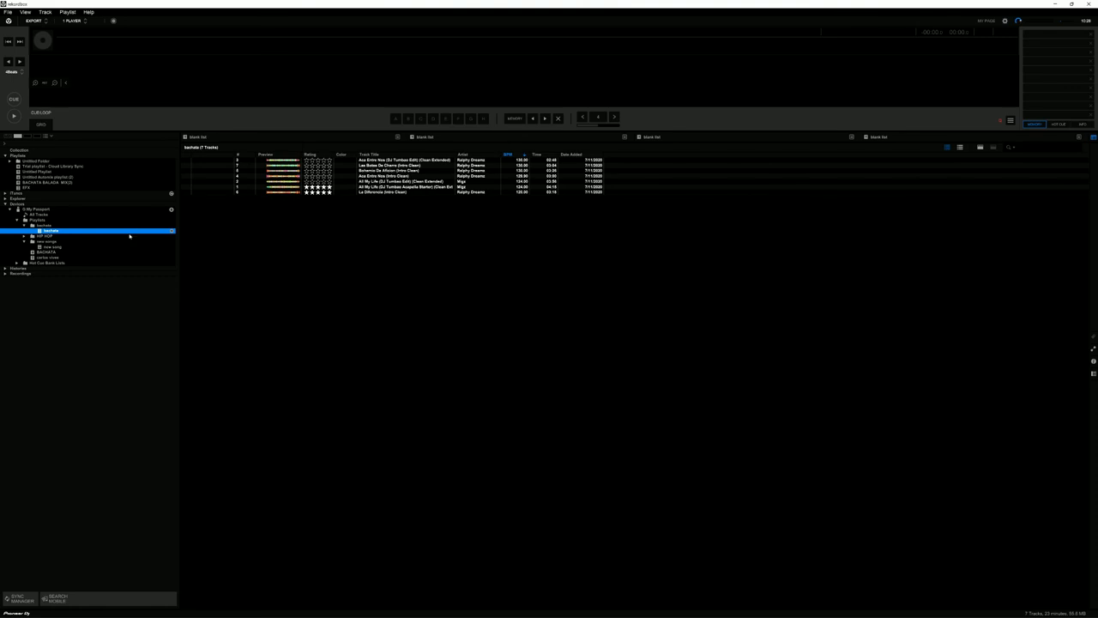
pyautogui.moveTo(133, 233)
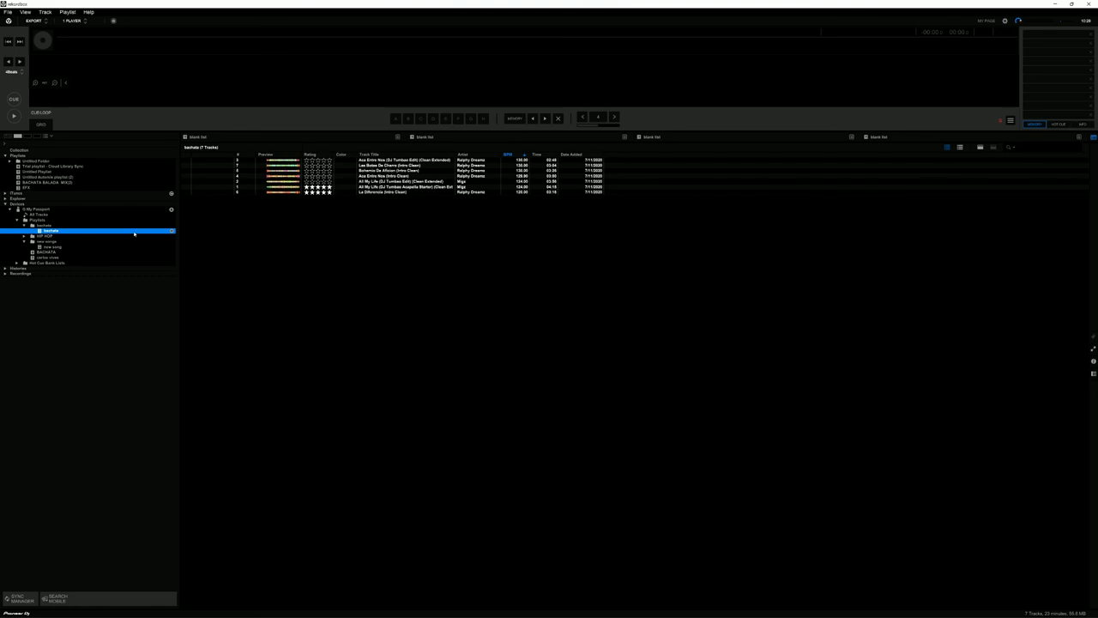